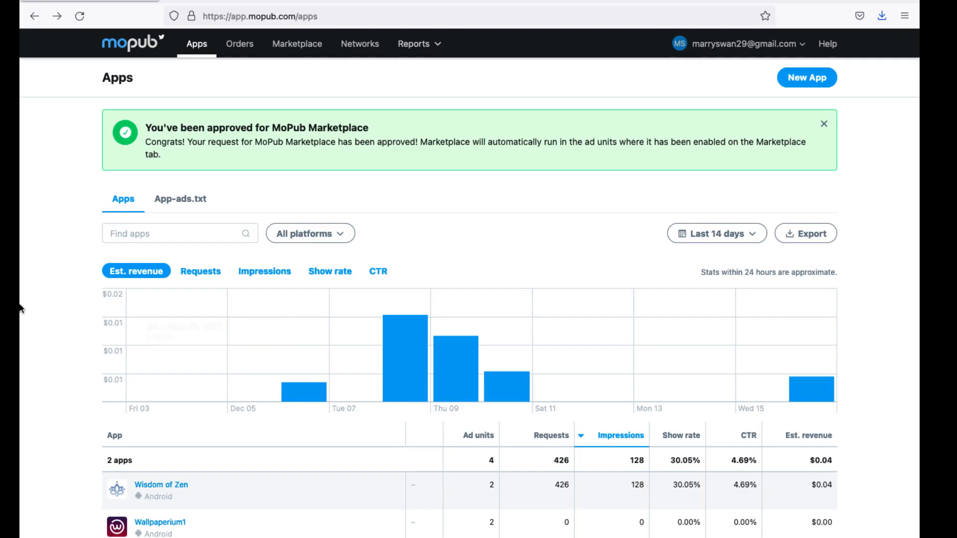
mouse_move(406, 206)
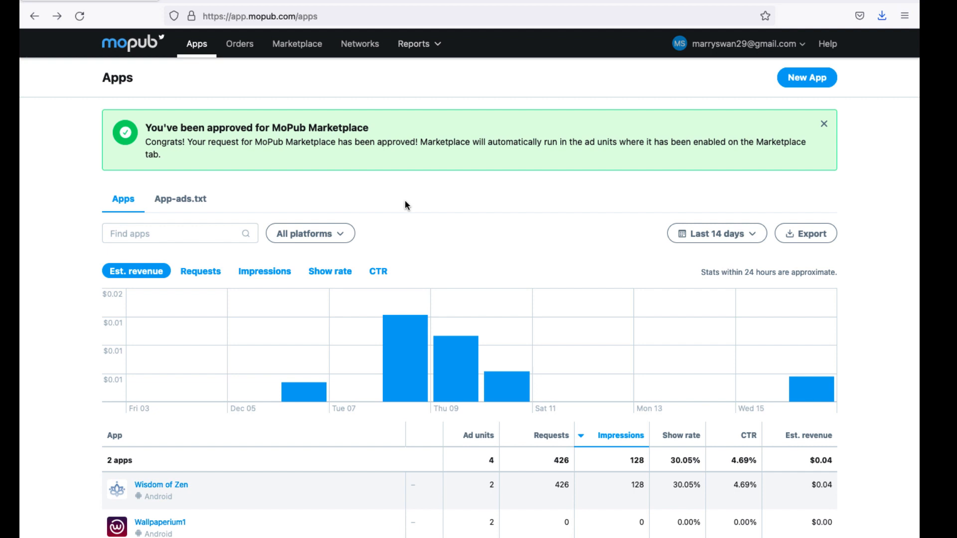
mouse_move(155, 129)
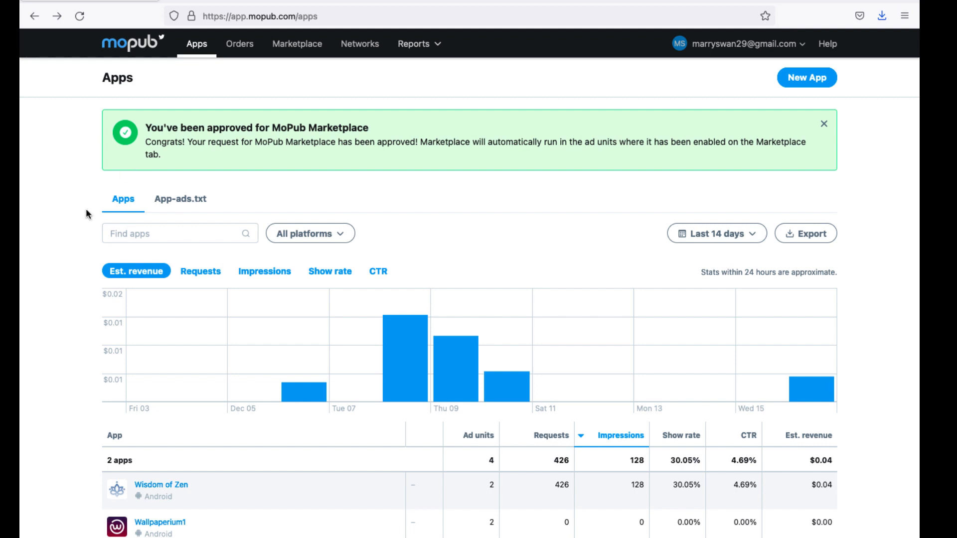
mouse_move(806, 78)
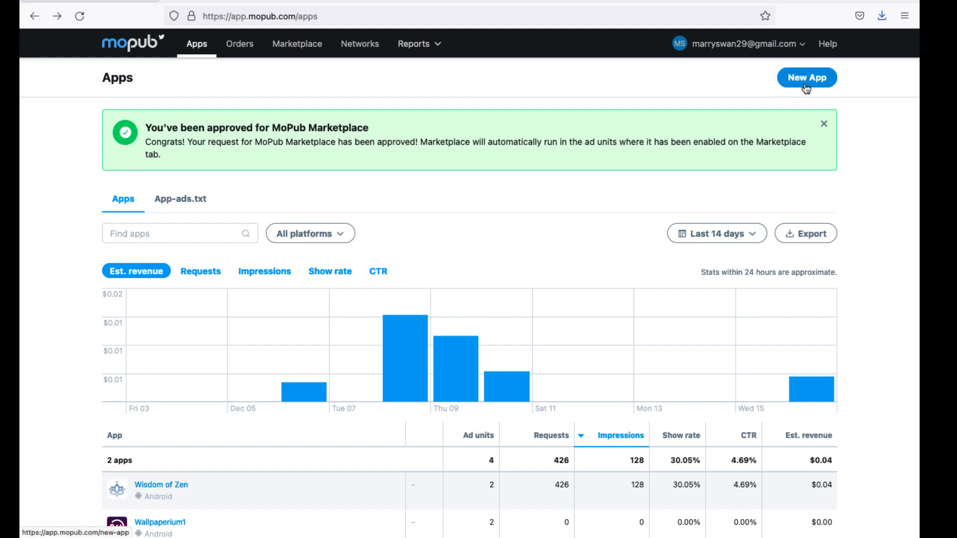
- Start a new app, try the unpublished-app manual form, then cancel back to the store URL lookup
click(806, 77)
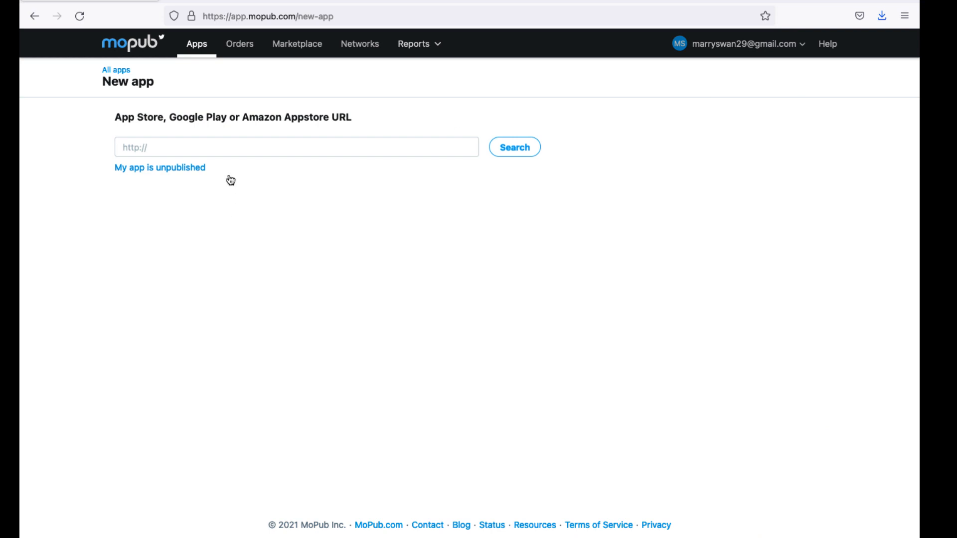
mouse_move(186, 212)
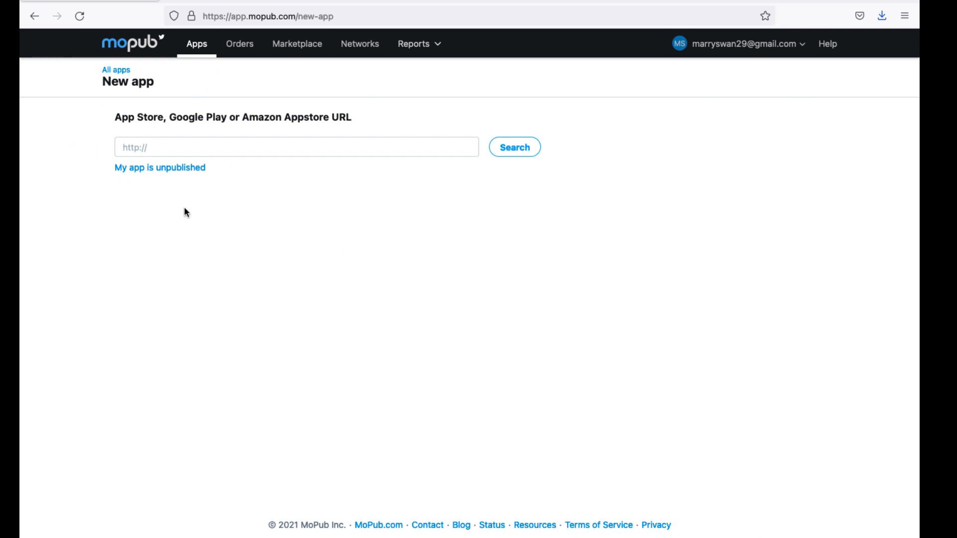
click(296, 147)
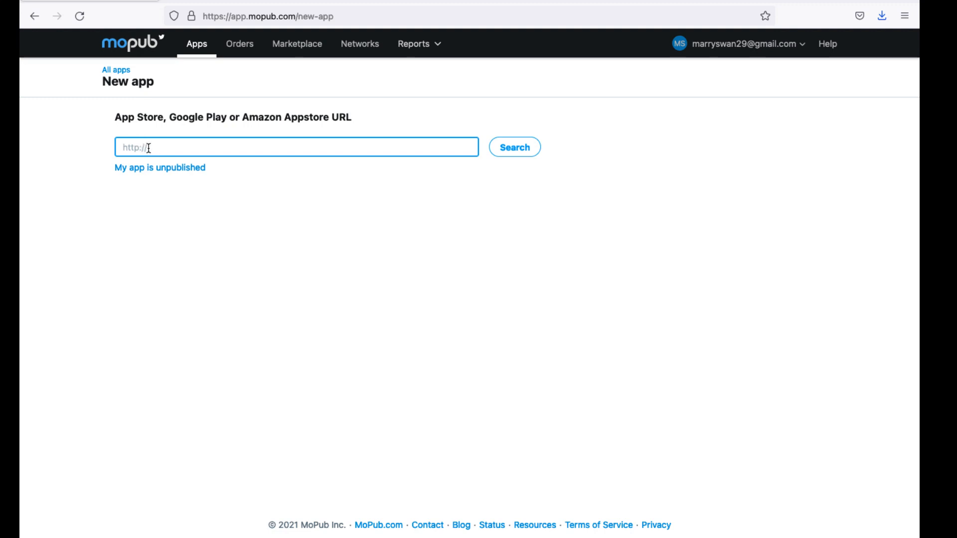
mouse_move(159, 167)
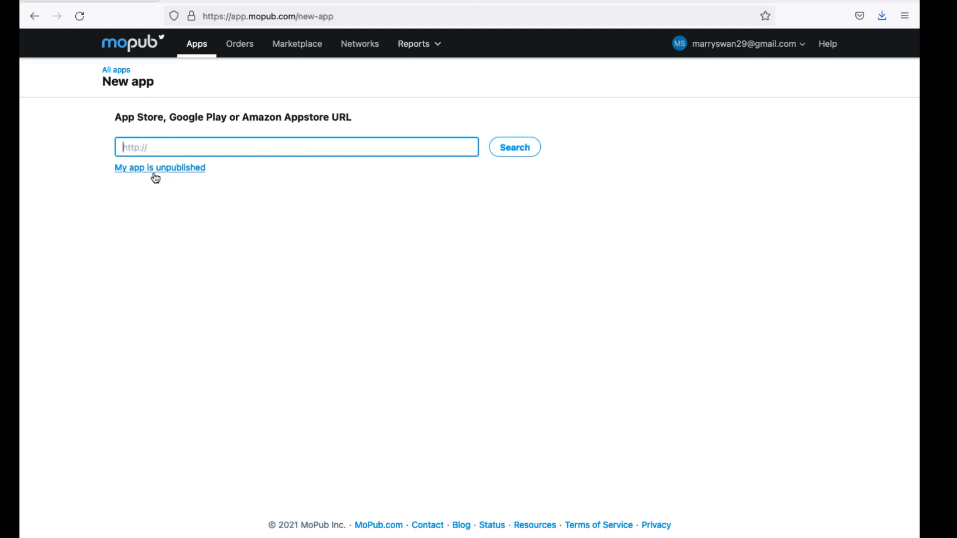
click(160, 168)
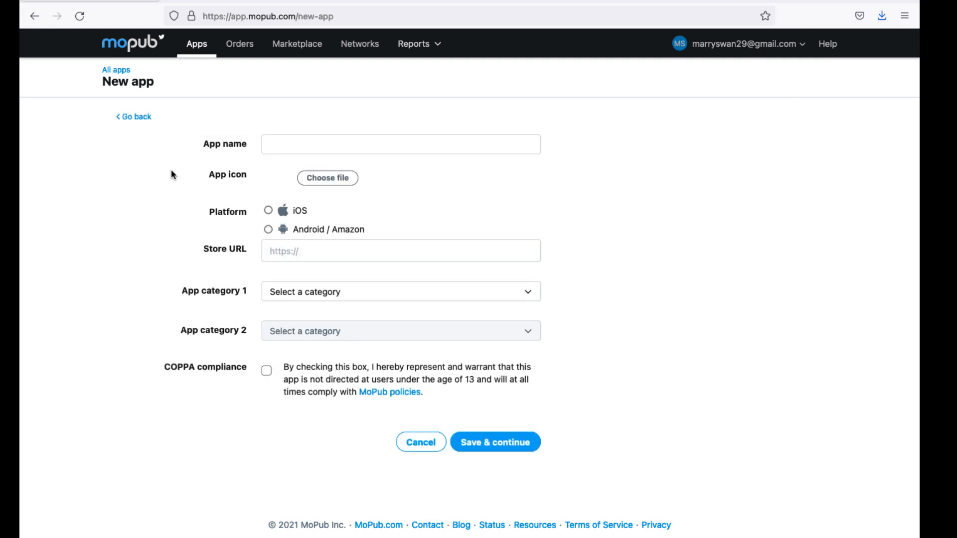
mouse_move(168, 373)
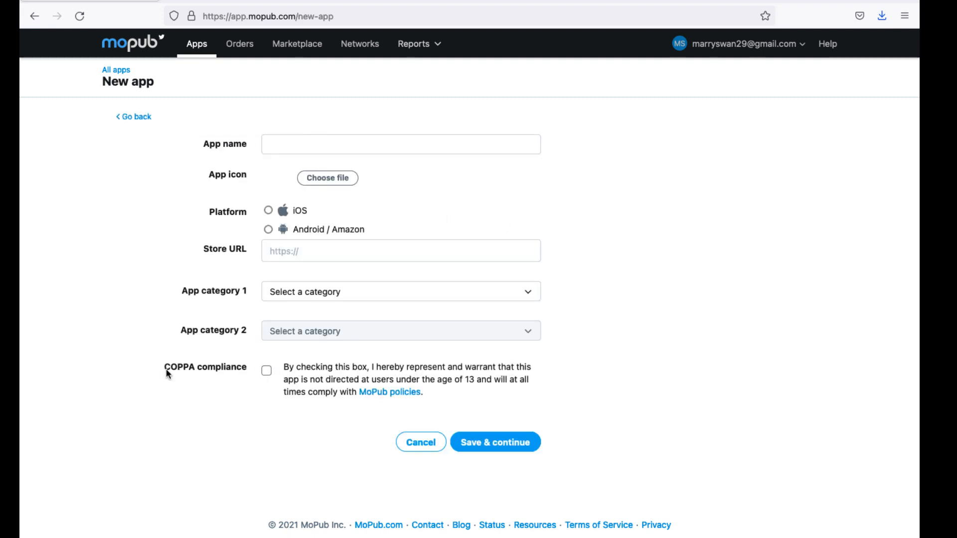
mouse_move(420, 442)
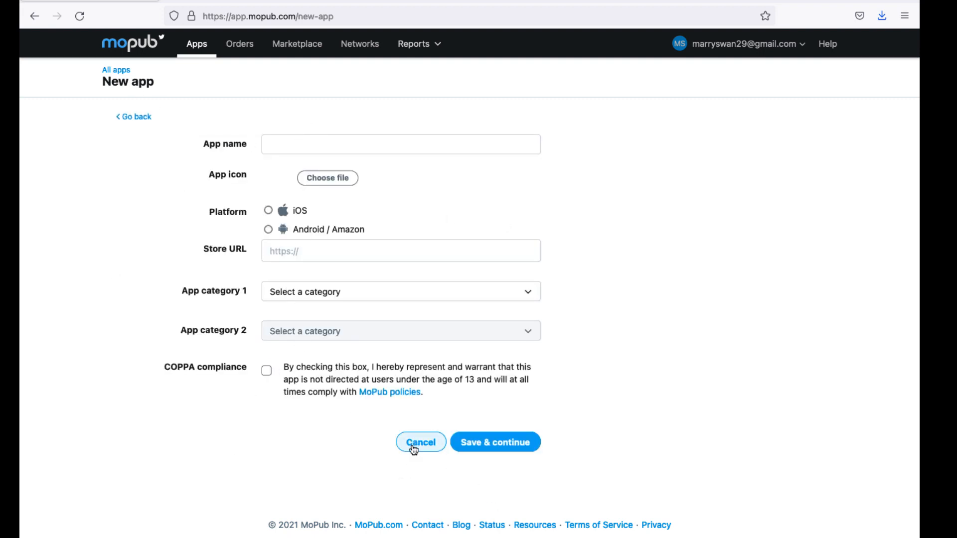
click(420, 441)
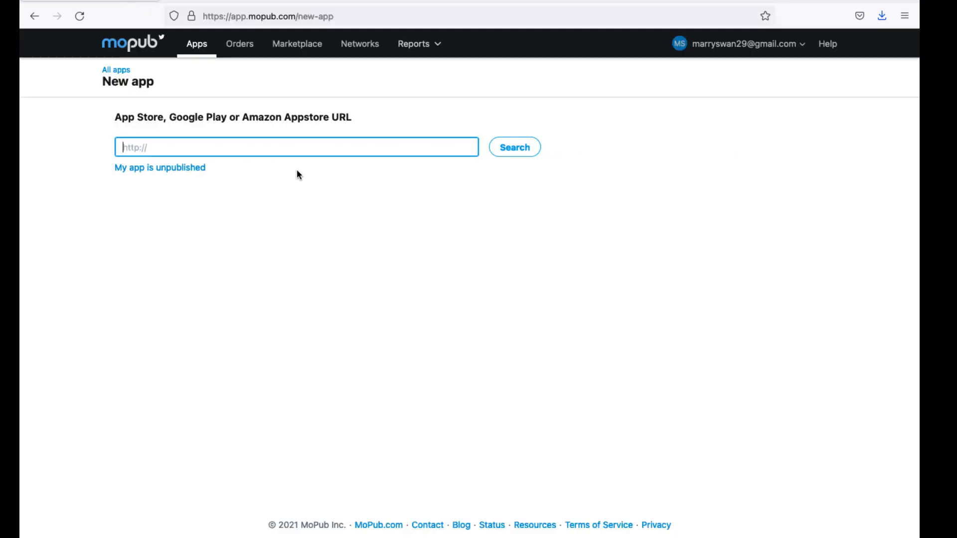
- Look up WallPx from its Google Play link and continue with the found app
click(514, 147)
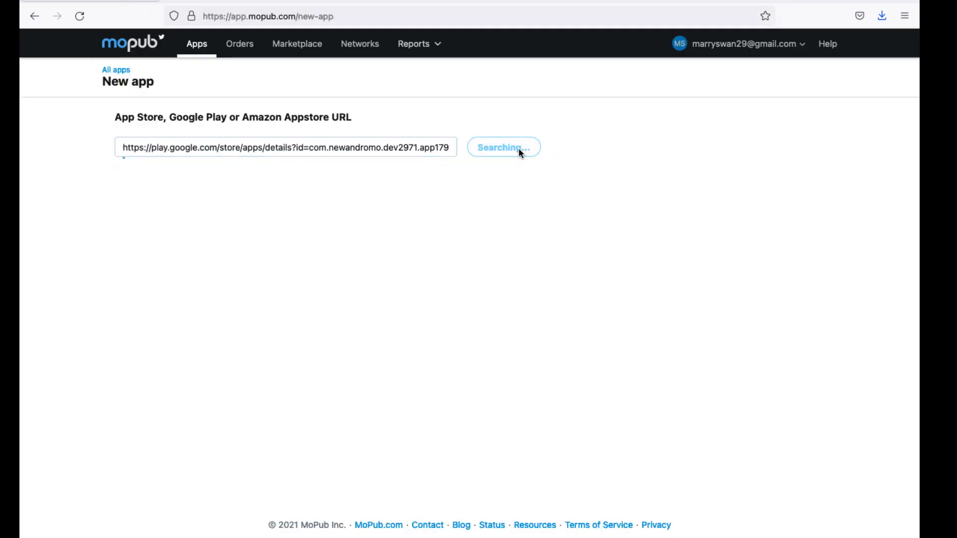
click(502, 148)
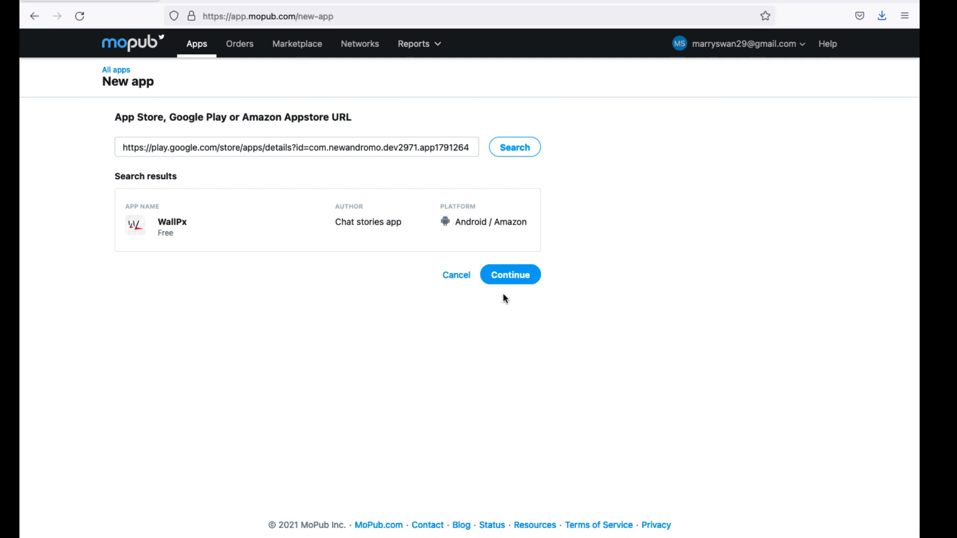
click(509, 275)
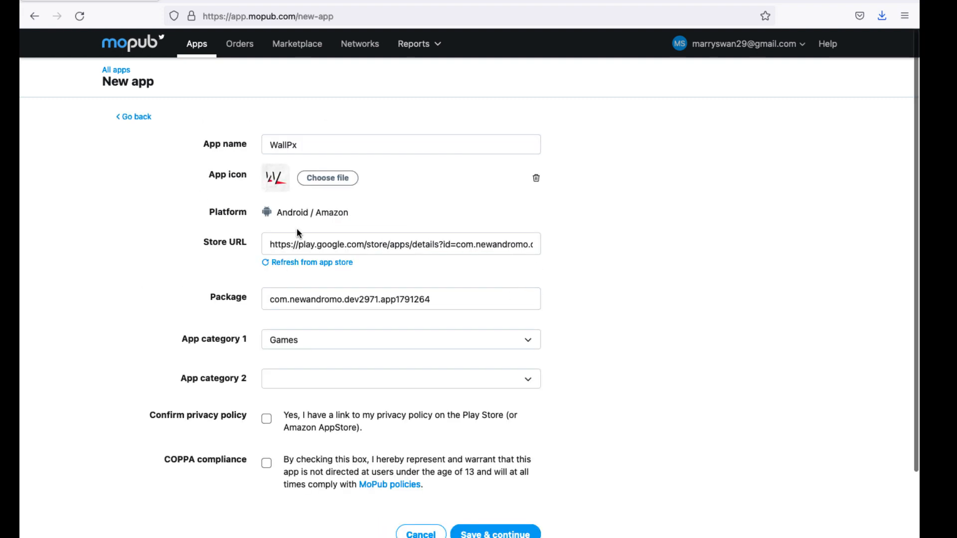
- Set categories Entertainment and Photography, confirm privacy policy and COPPA, and save
click(400, 339)
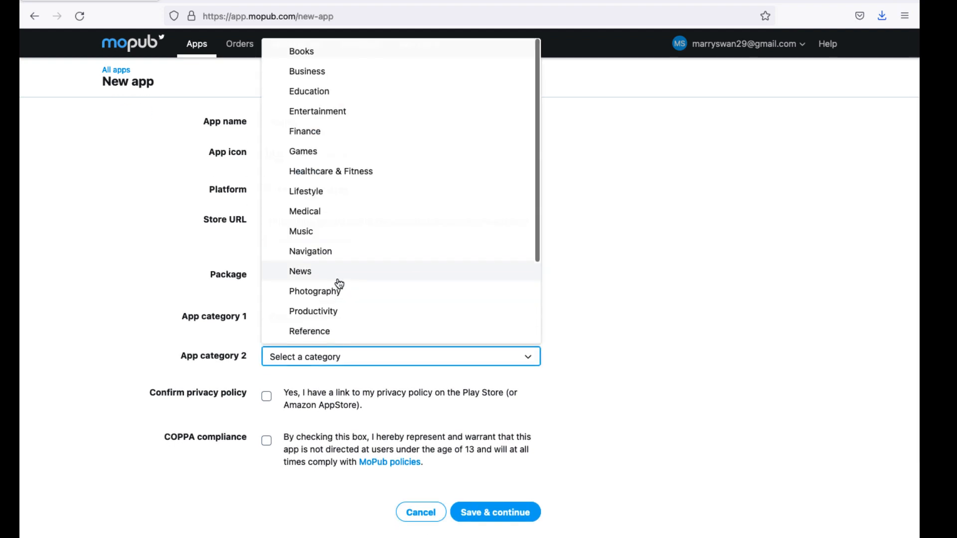
click(315, 290)
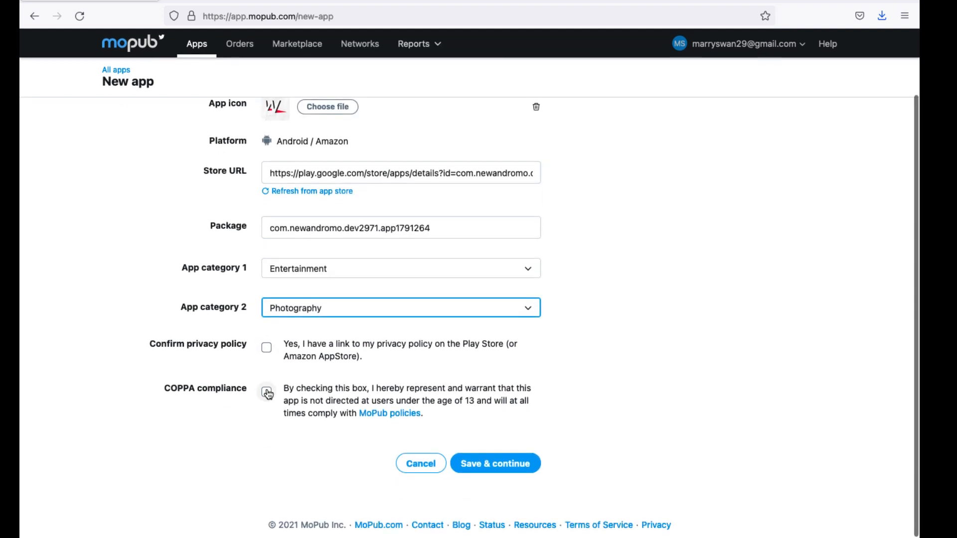
mouse_move(266, 365)
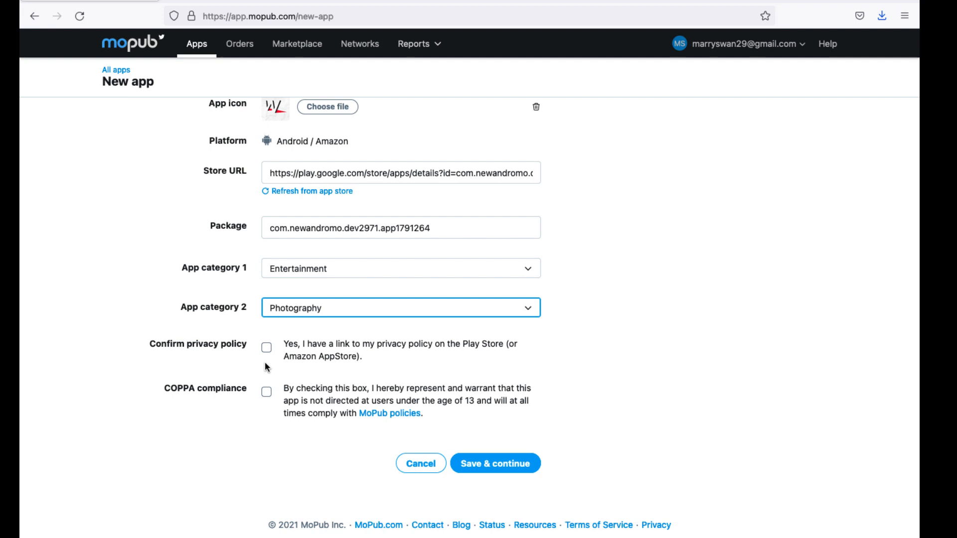
click(266, 347)
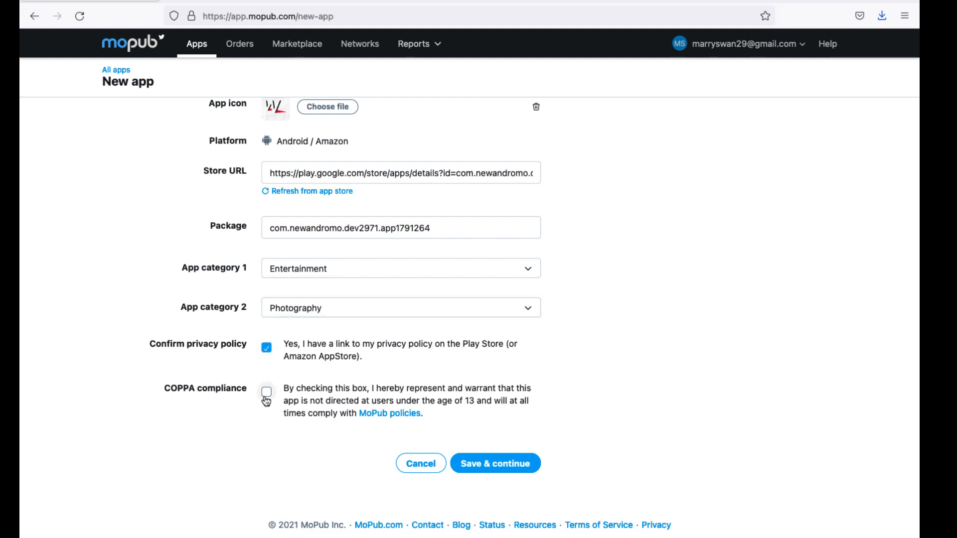
click(494, 463)
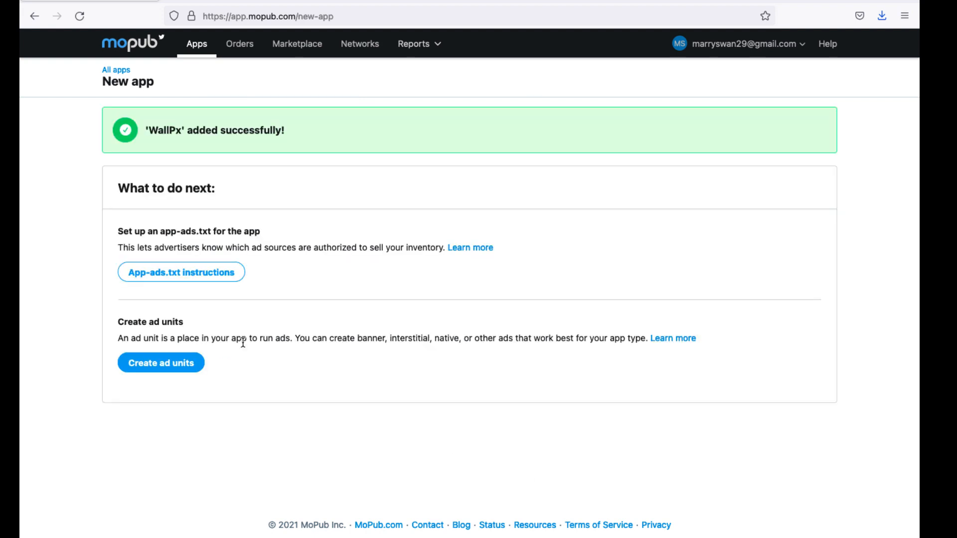
- View the app-ads.txt instructions and check Andromo's hosted app-ads.txt at andromo.com
click(181, 272)
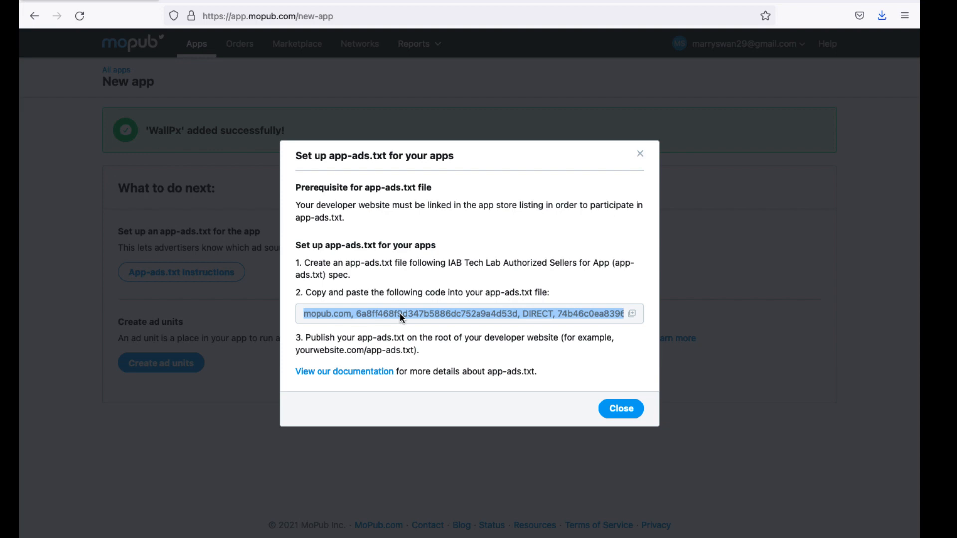
mouse_move(400, 319)
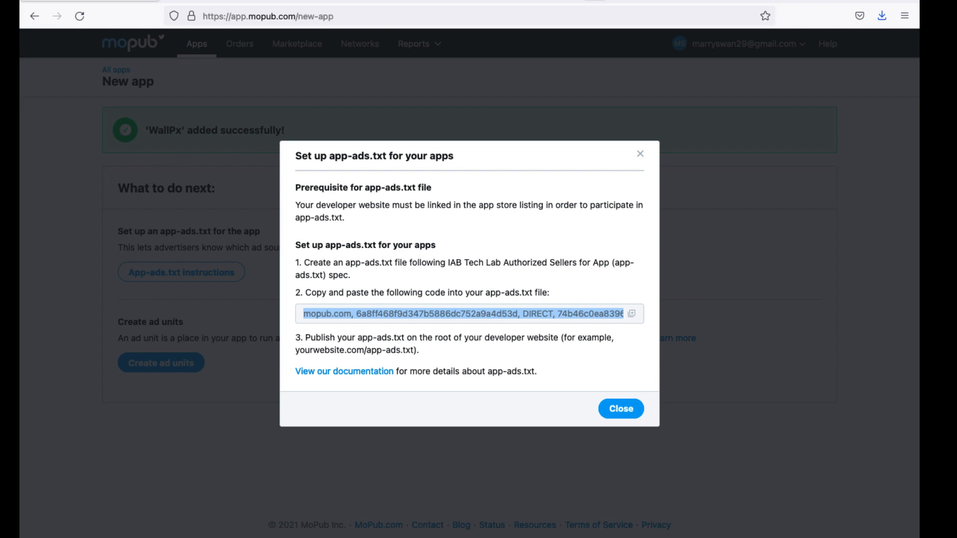
text(andromo.com)
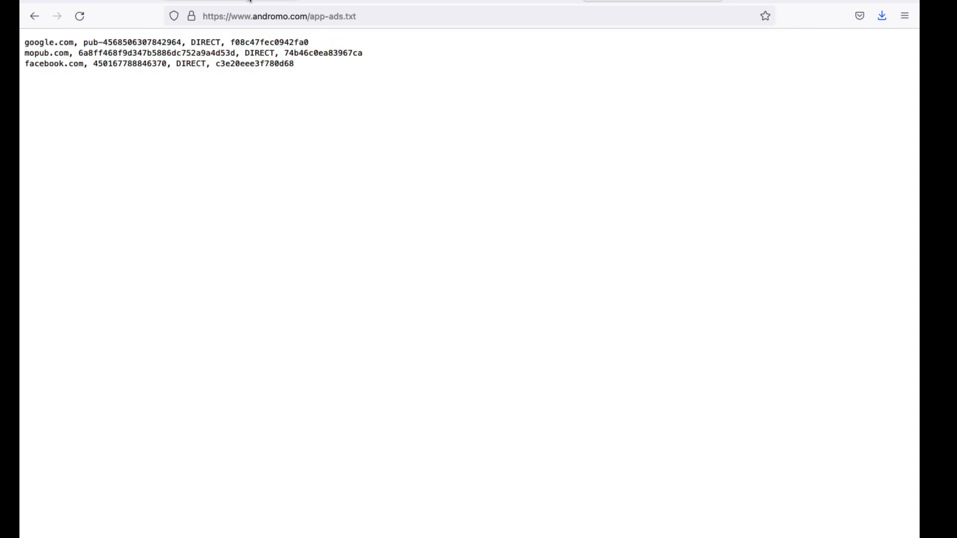
- Return to the MoPub tab and dismiss the app-ads.txt instructions
click(35, 16)
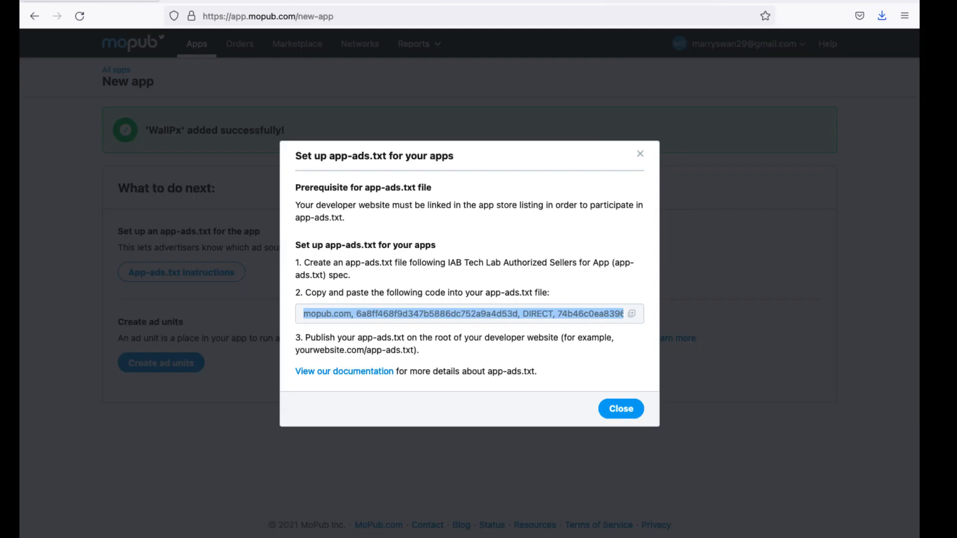
click(620, 409)
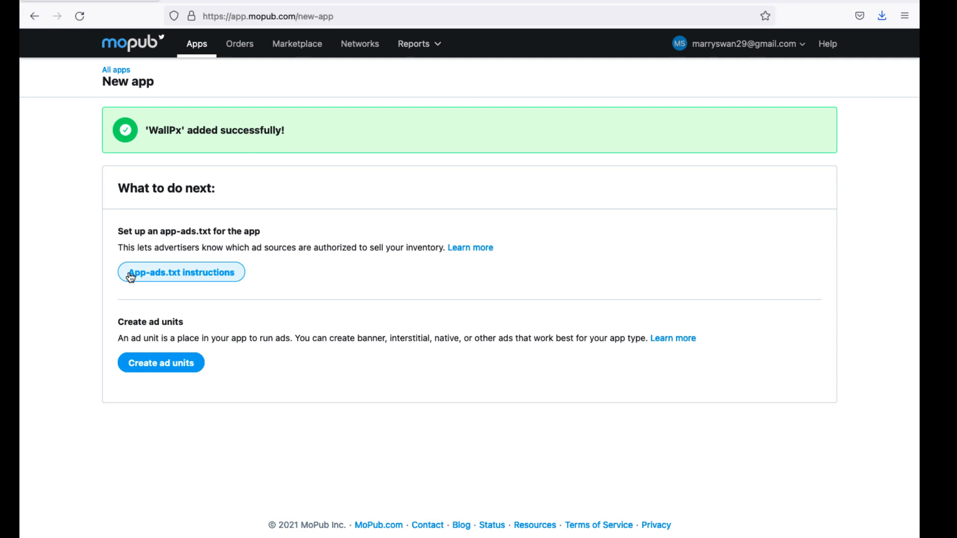
mouse_move(151, 317)
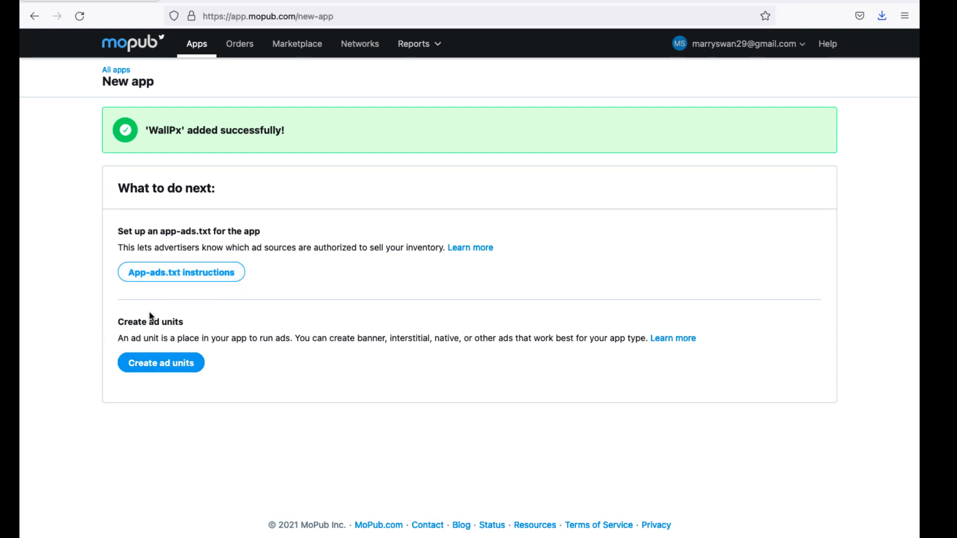
- Create a Banner ad unit named Banner_Mopub for WallPx and save it
click(161, 363)
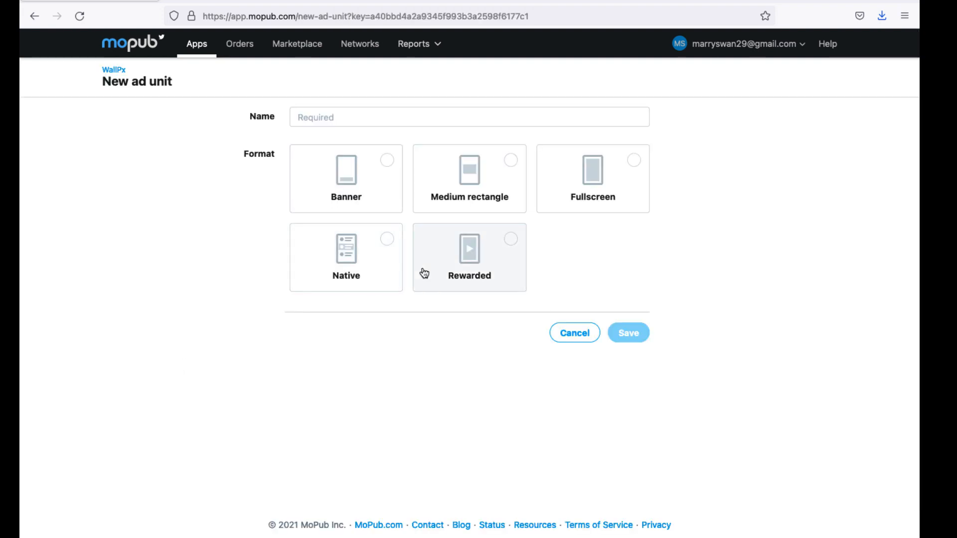
click(346, 179)
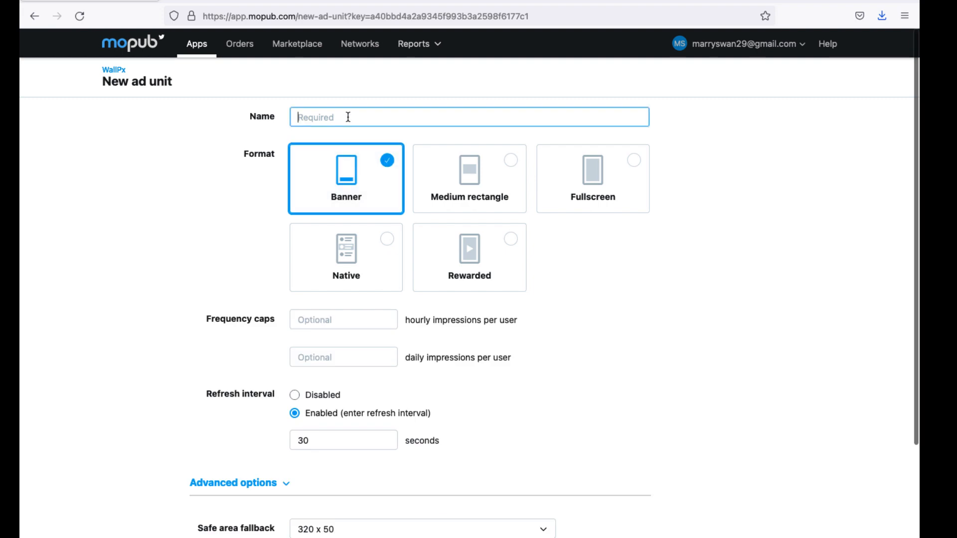
text(Banner_Mopub)
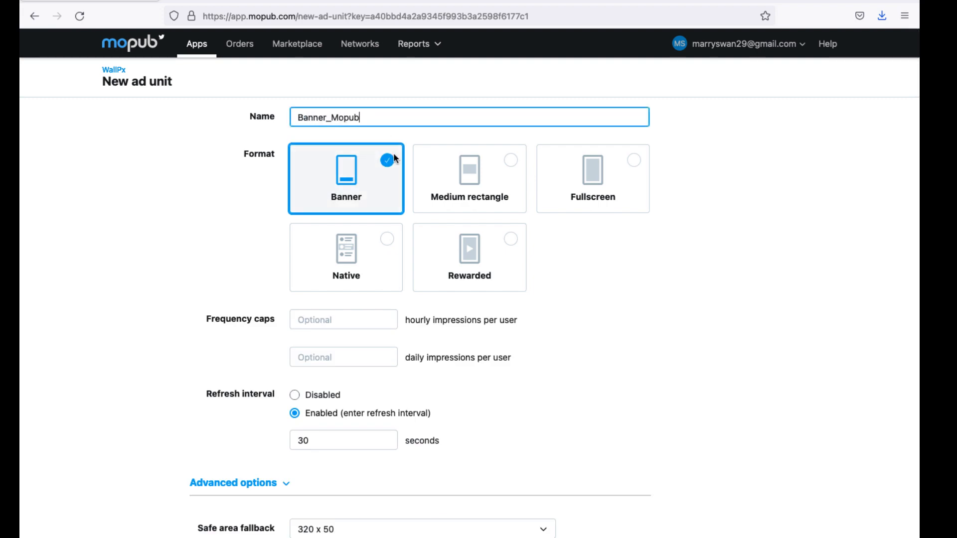
scroll(down, 3)
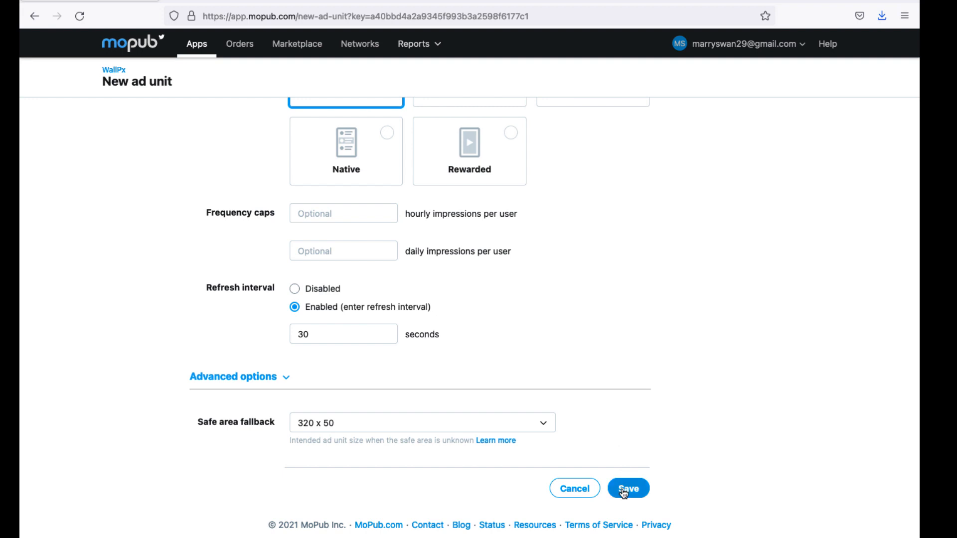
click(628, 488)
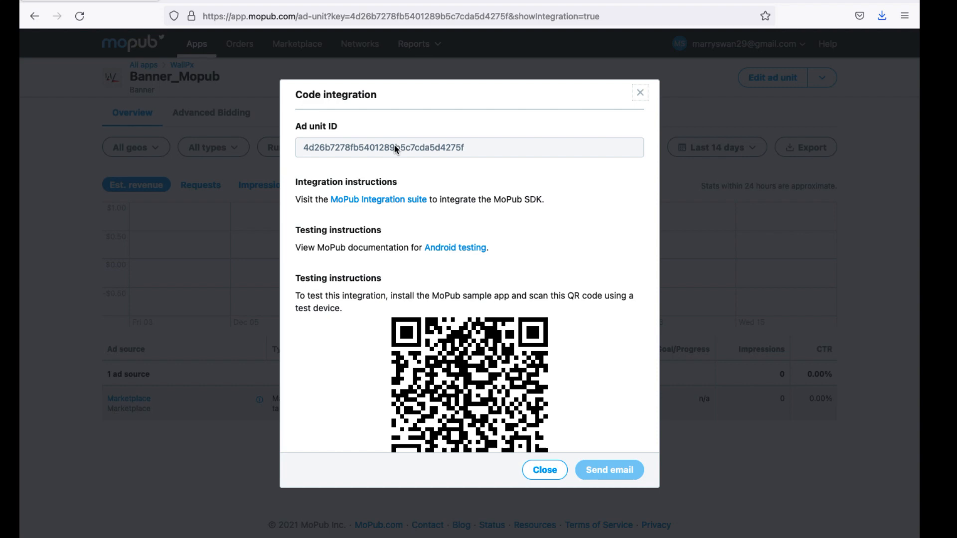
- Copy the banner ad unit ID 4d26b7278fb5401289b5c7cda5d4275f into a TextEdit note labelled Mopub banner
triple_click(382, 148)
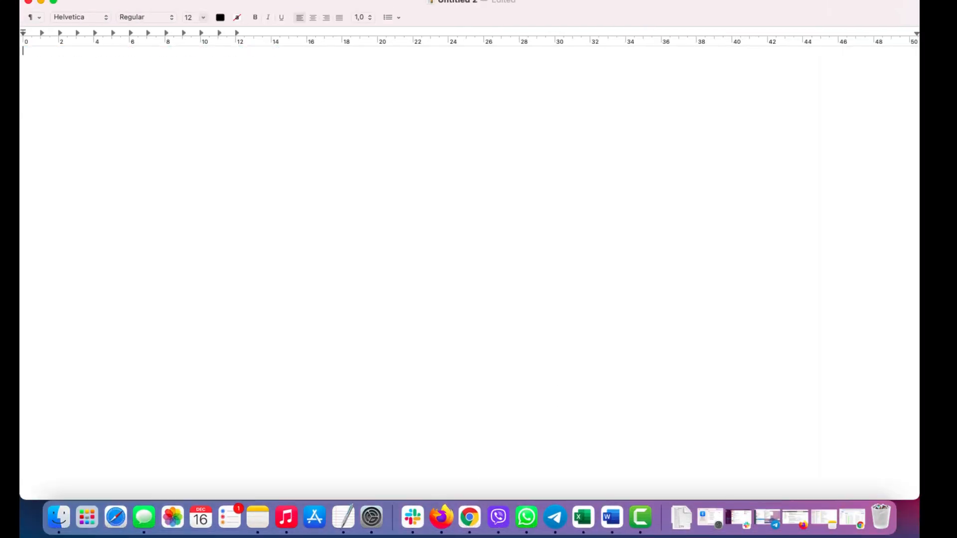
text(4d26b7278fb5401289b5c7cda5d4275f)
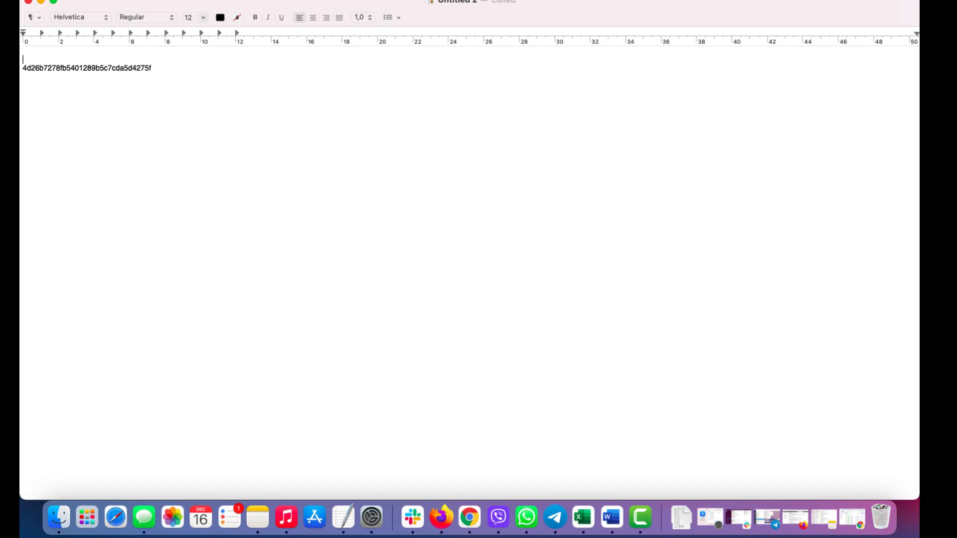
text(Mopub banner)
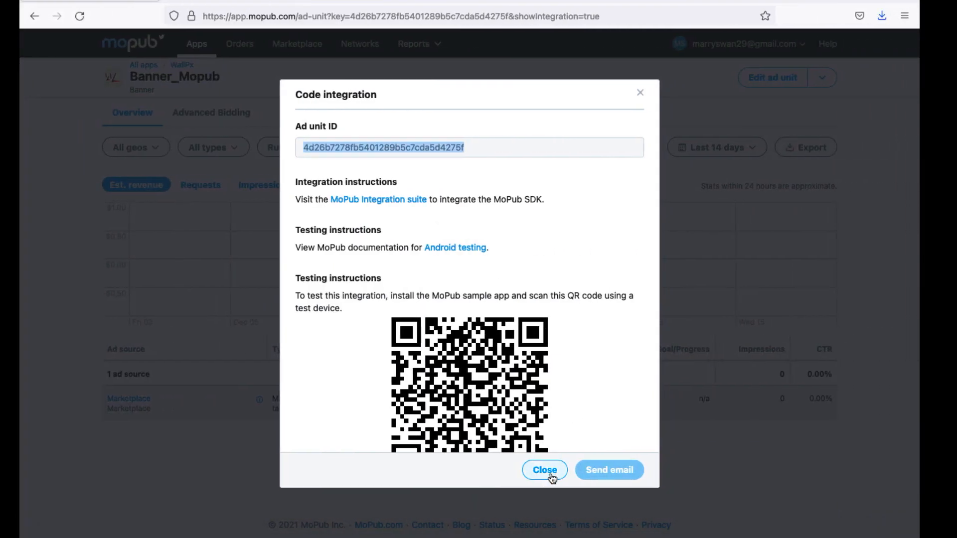
- Review Banner_Mopub's code integration details once more, then return to the WallPx app page
click(544, 469)
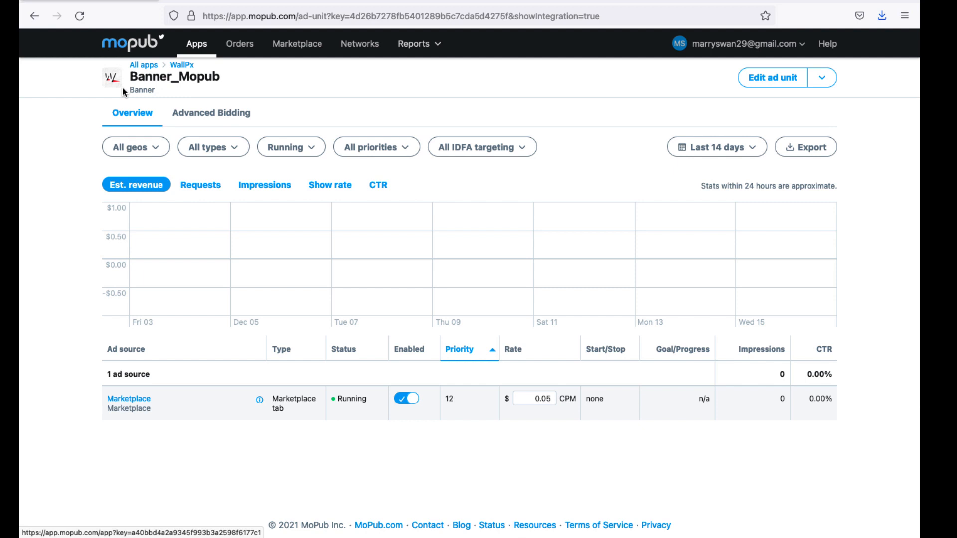
mouse_move(765, 113)
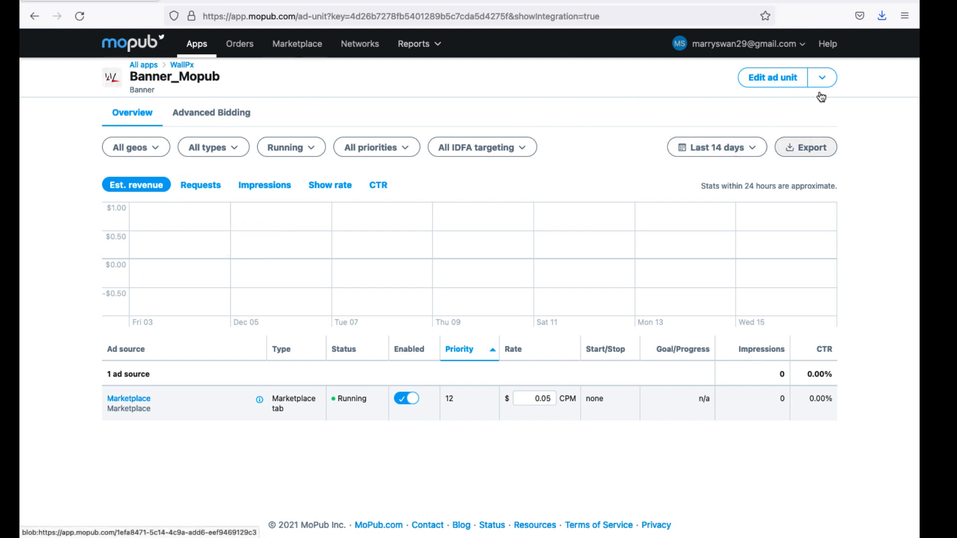
click(822, 78)
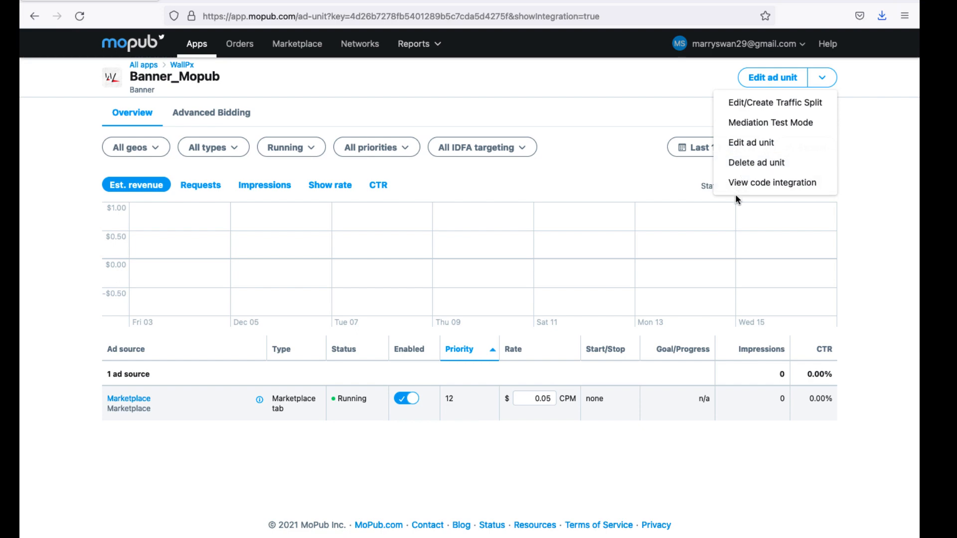
click(772, 182)
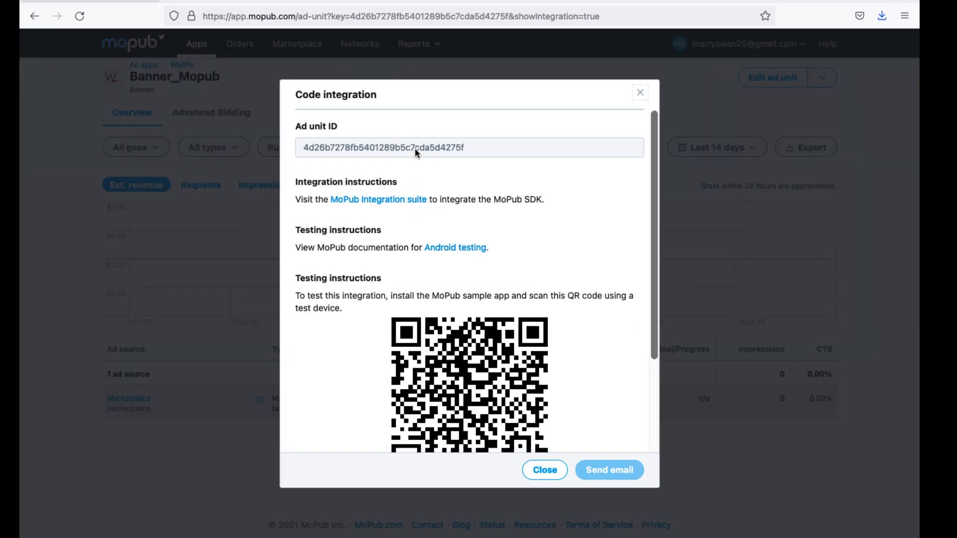
click(544, 469)
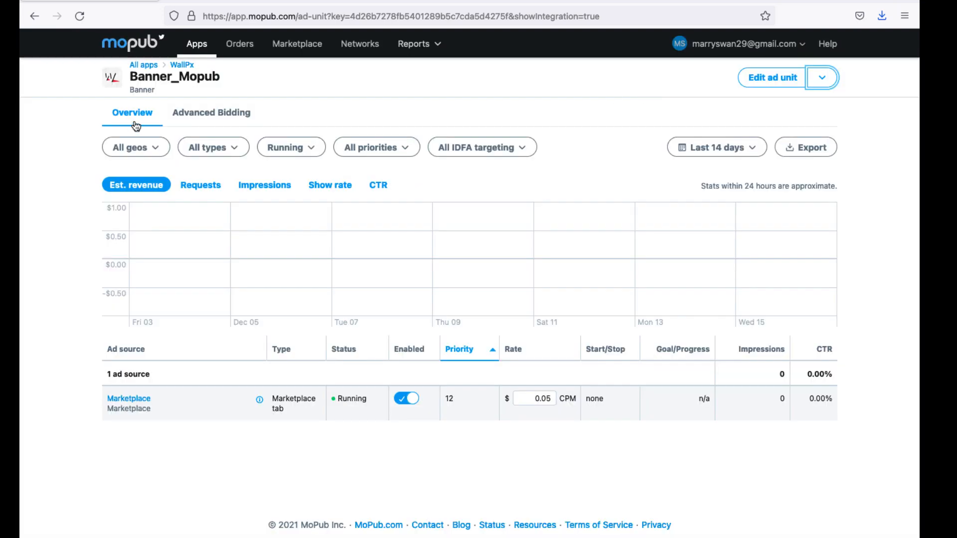
click(182, 65)
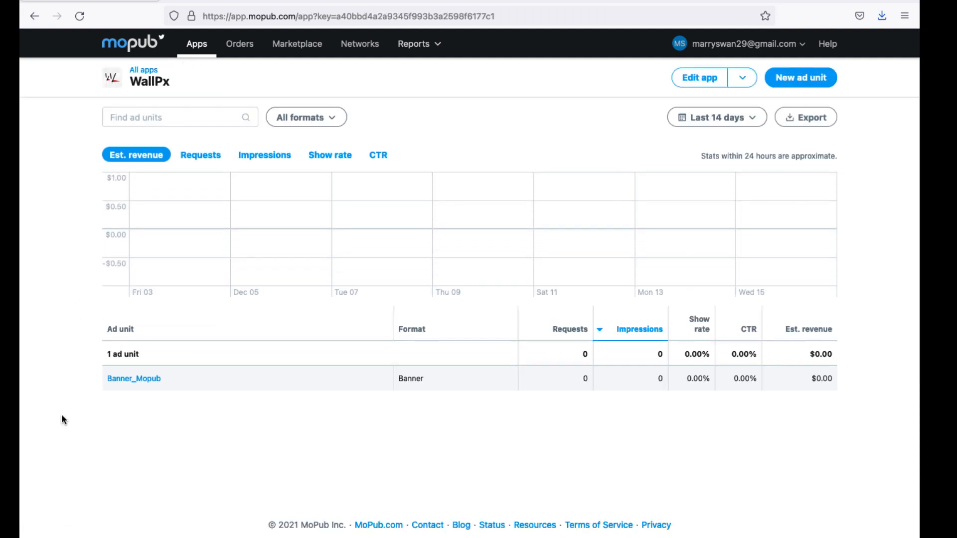
mouse_move(857, 41)
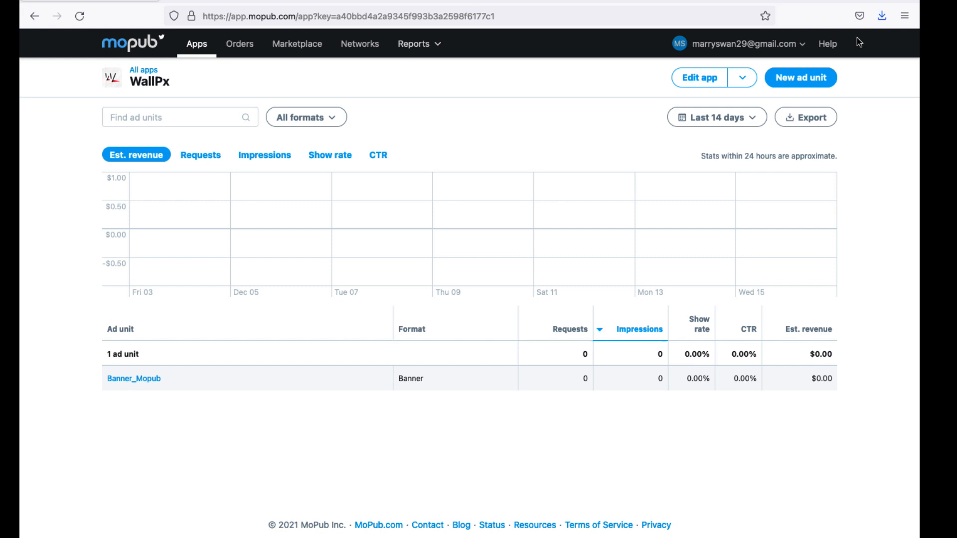
- Create a Fullscreen ad unit named Interstitial_Mopub and save it
click(799, 78)
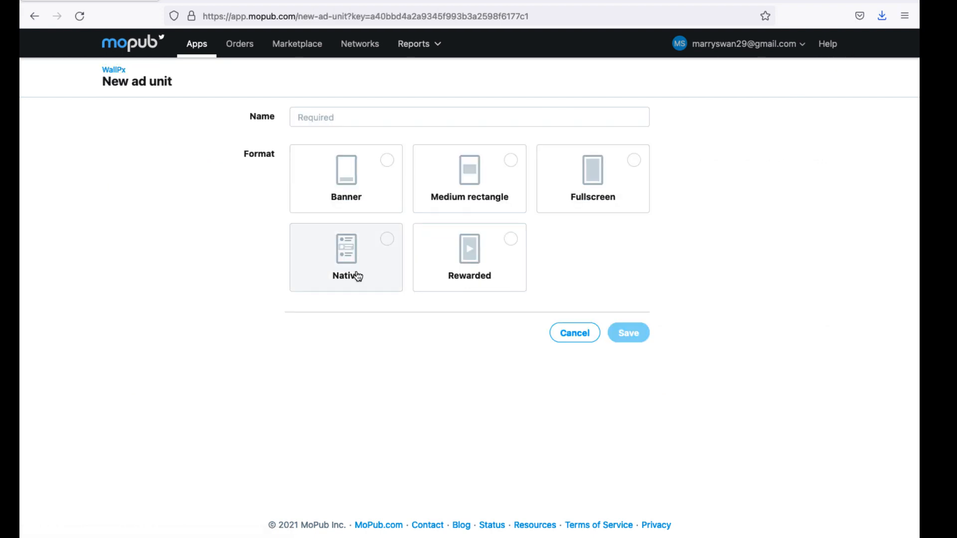
mouse_move(557, 204)
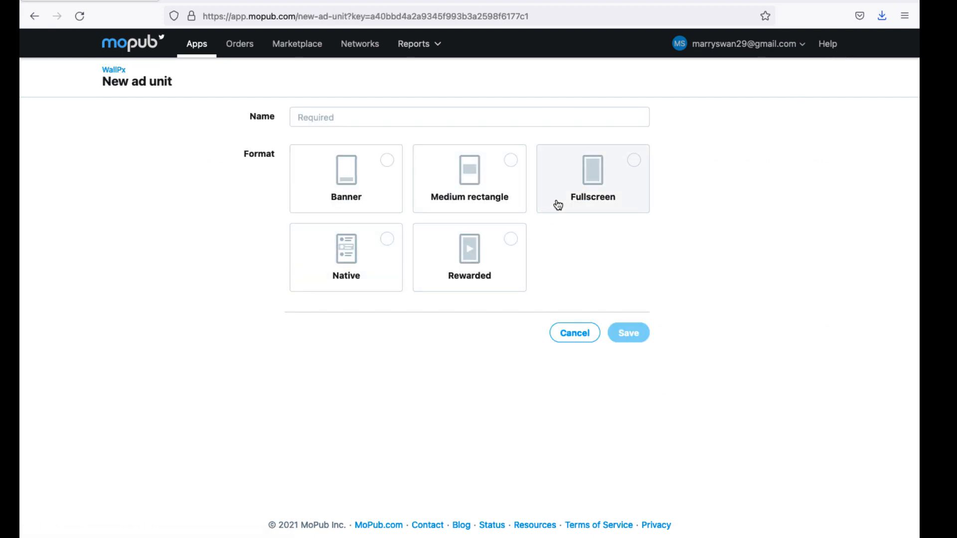
click(592, 178)
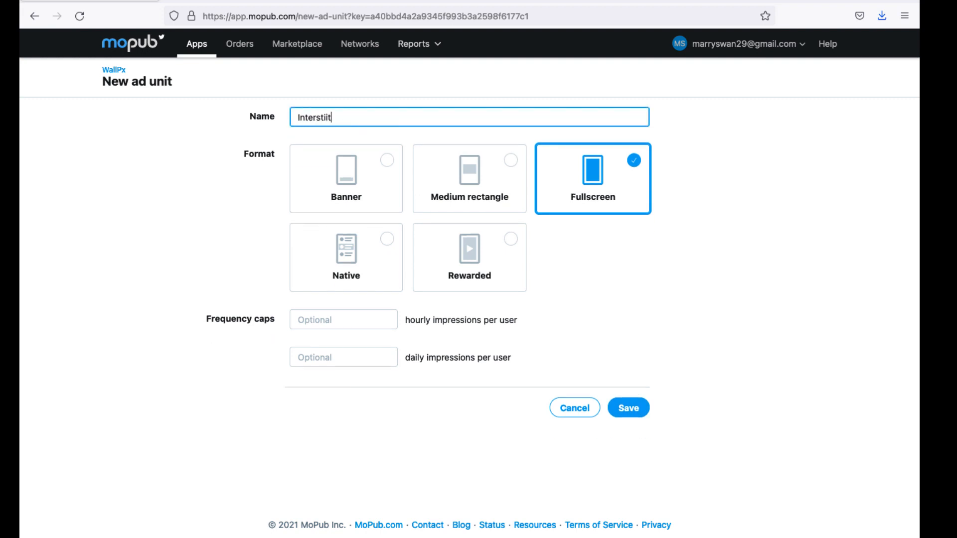
text(Interstitial_Mopub)
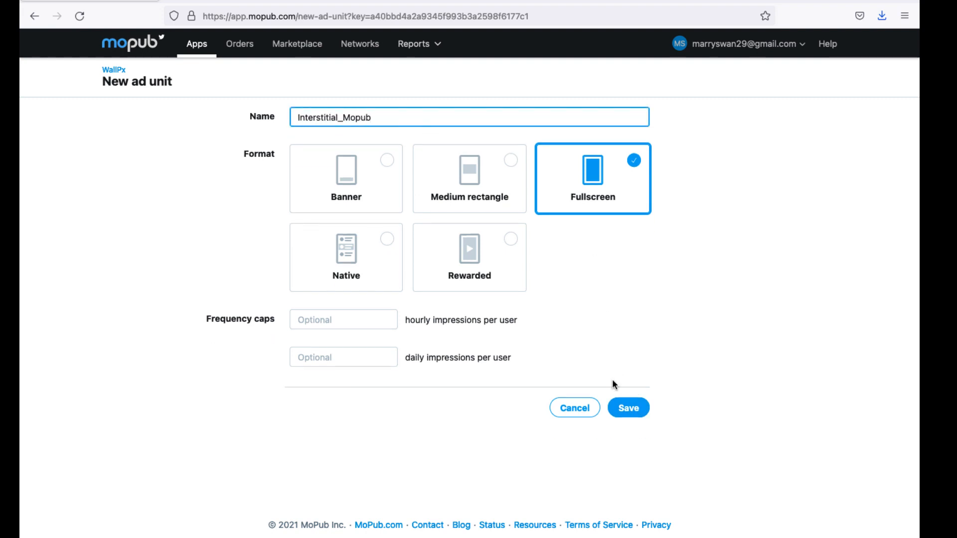
click(627, 408)
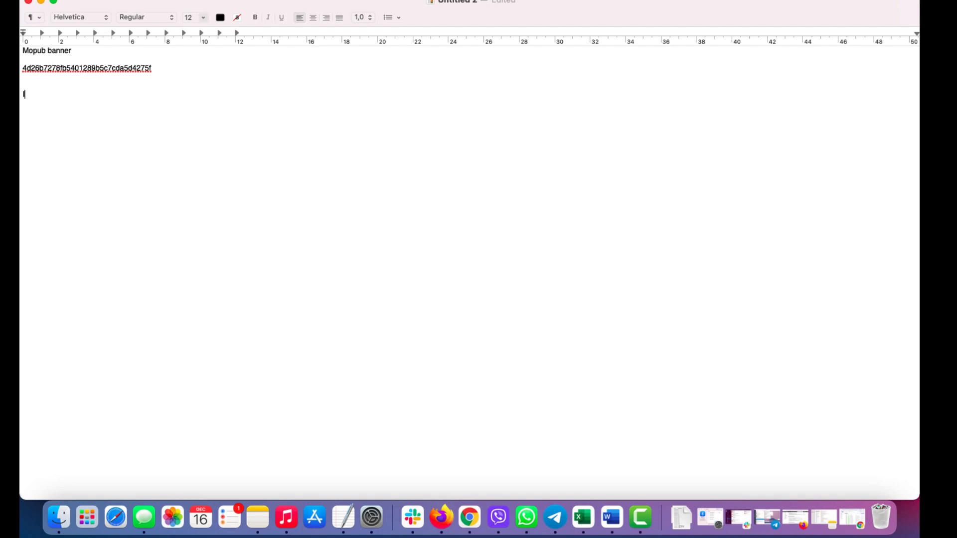
- Note the interstitial ad unit in TextEdit under the label Interstitial Mopub
text(Interstitial)
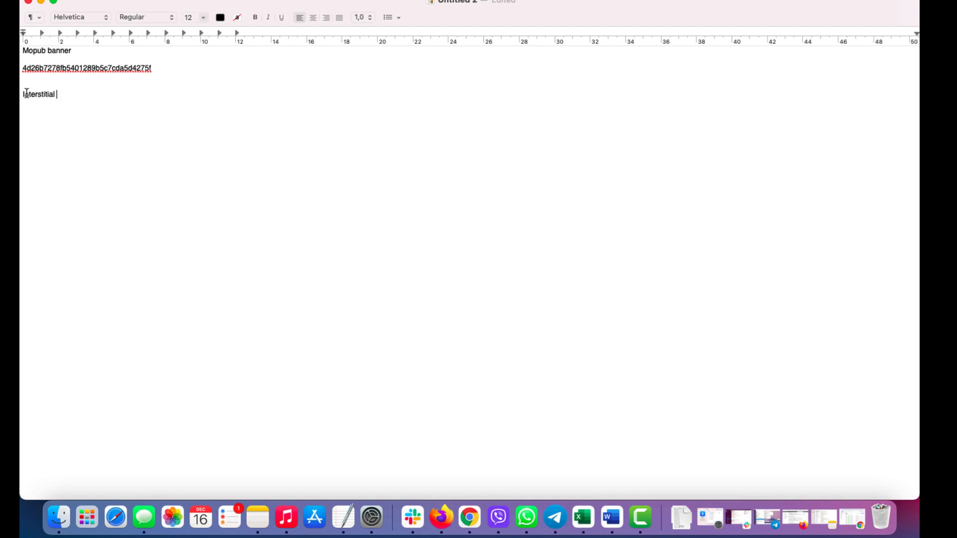
text(Mopub)
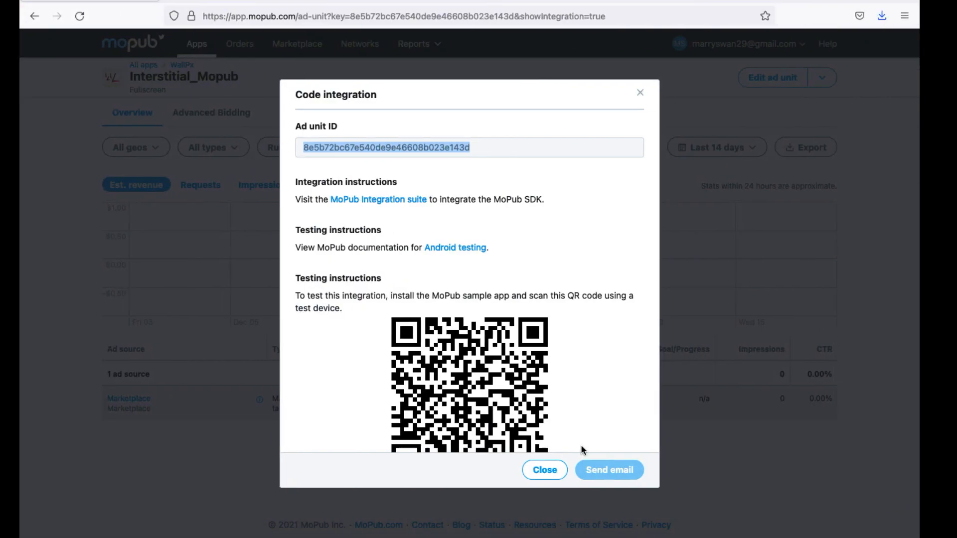
- Close Interstitial_Mopub's integration details and switch to the Andromo app builder
click(544, 469)
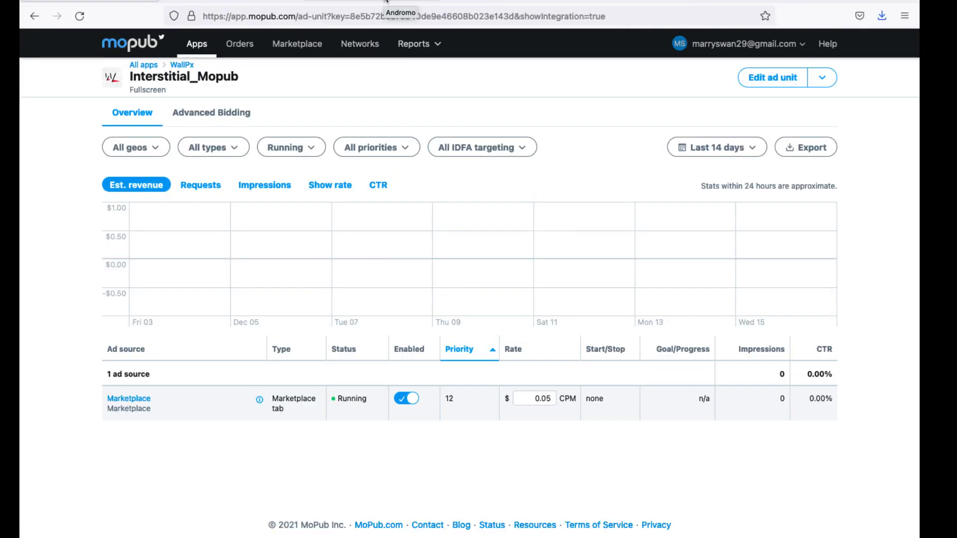
click(401, 12)
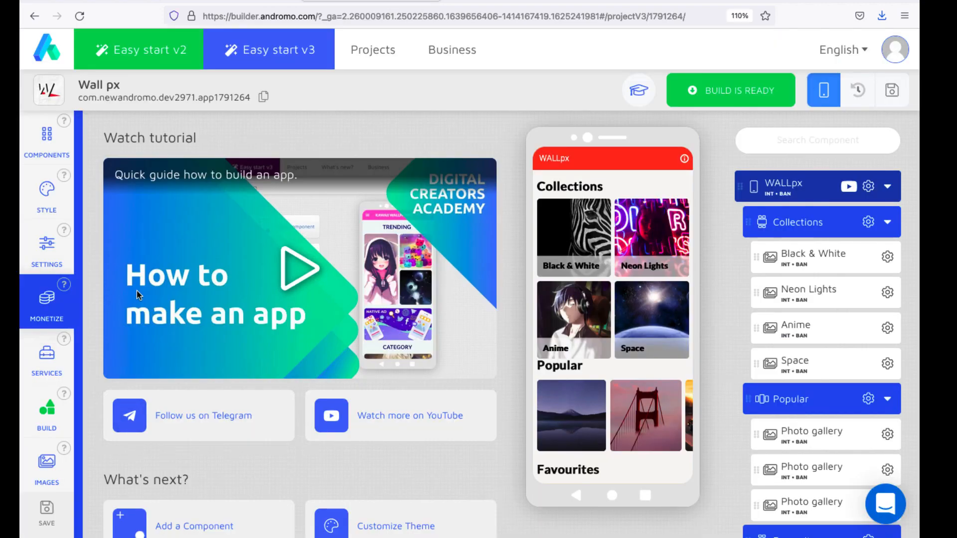
- In Monetize, enable MoPub Android interstitial ads with ID 8e5b72bc67e540de9e46608b023e143d, and banner ads
click(47, 299)
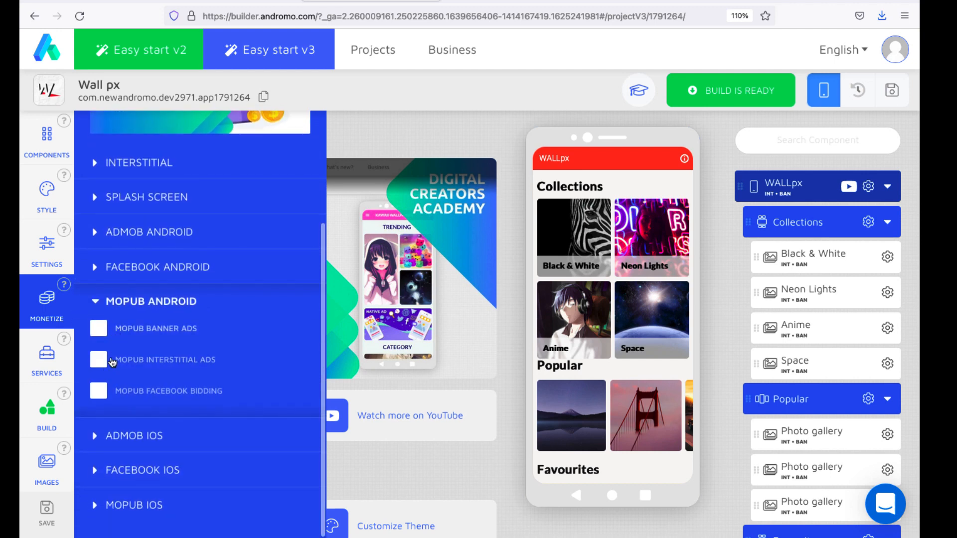
click(99, 359)
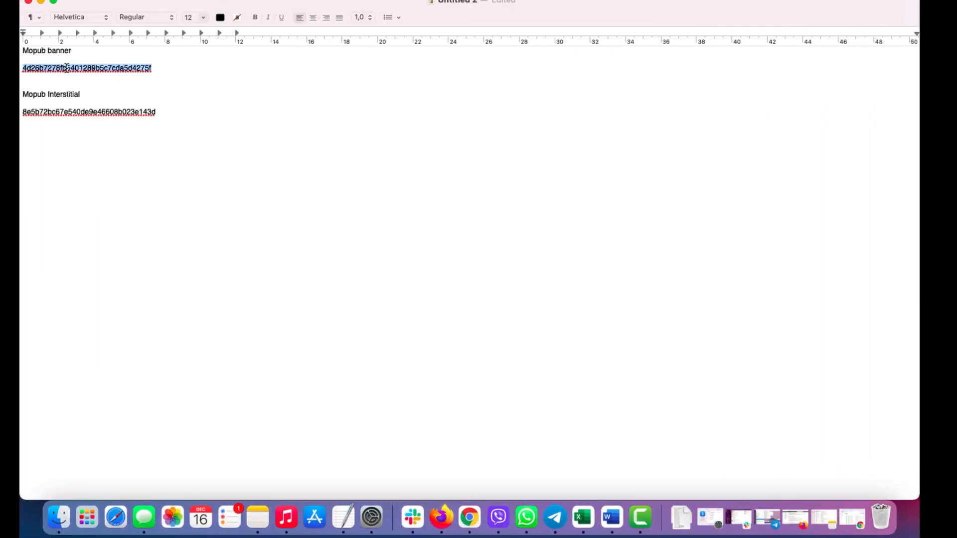
click(469, 517)
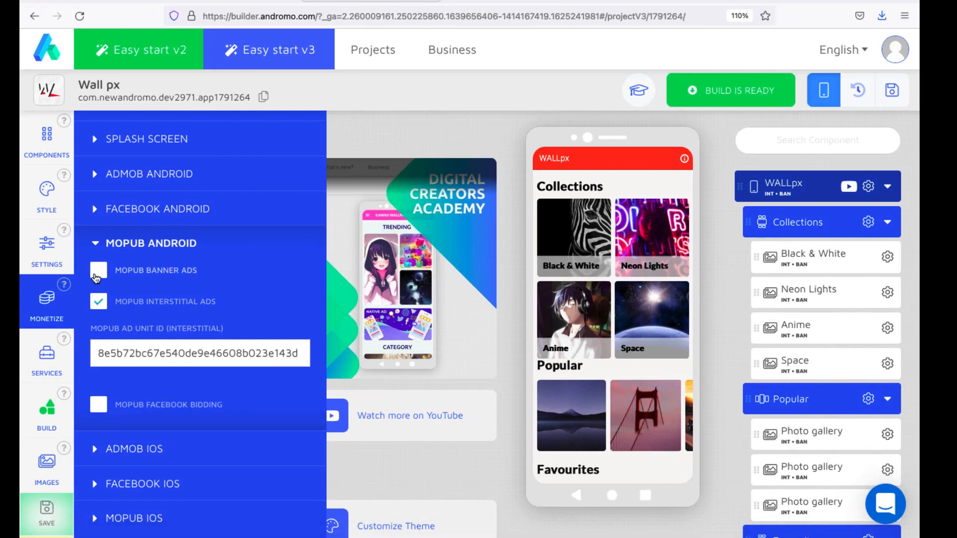
click(98, 270)
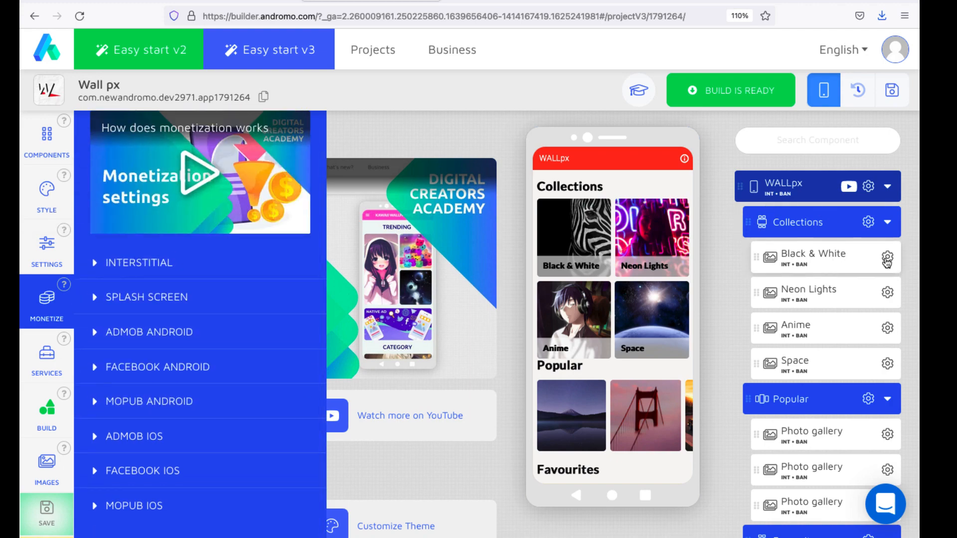
mouse_move(811, 261)
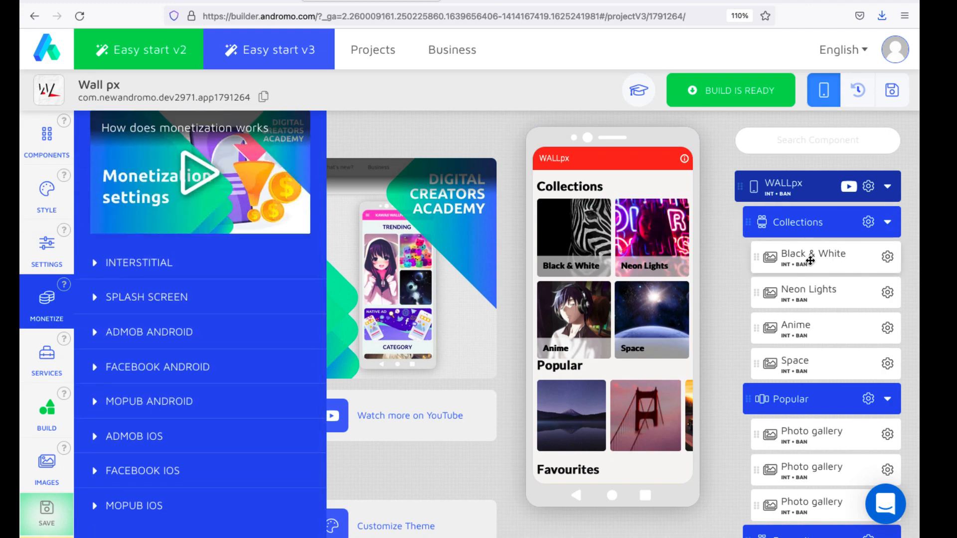
- Review the Black & White and Neon Lights collections' interstitial settings, then the app's ad monetization settings
click(812, 257)
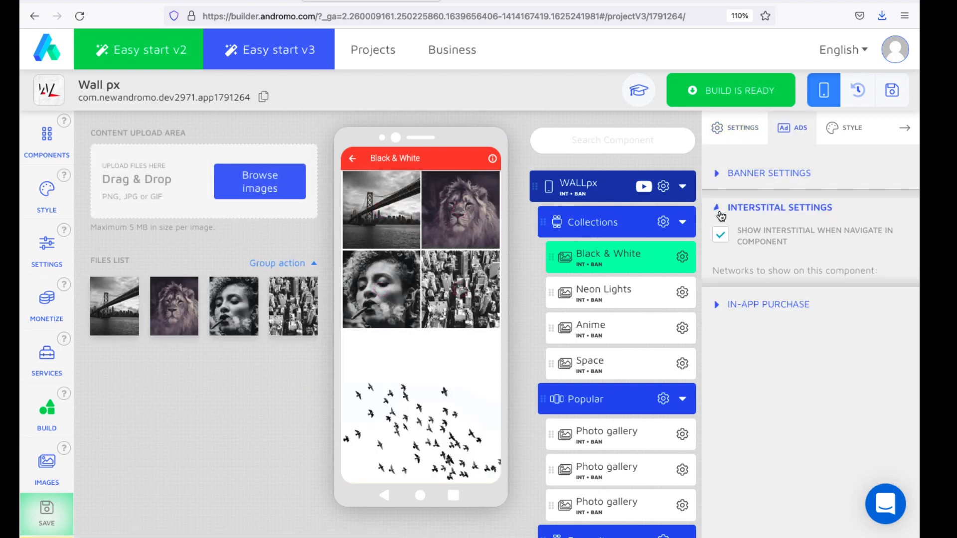
click(601, 293)
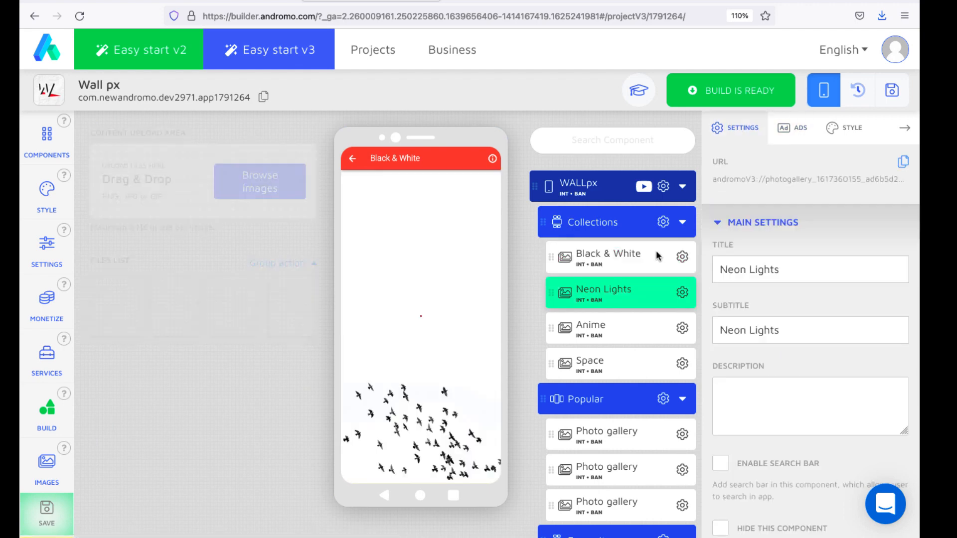
click(791, 128)
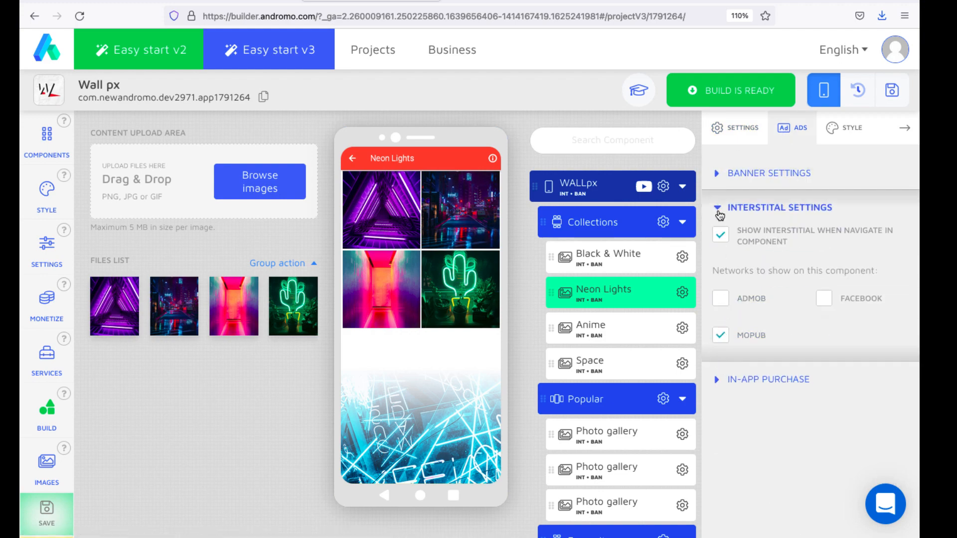
click(619, 328)
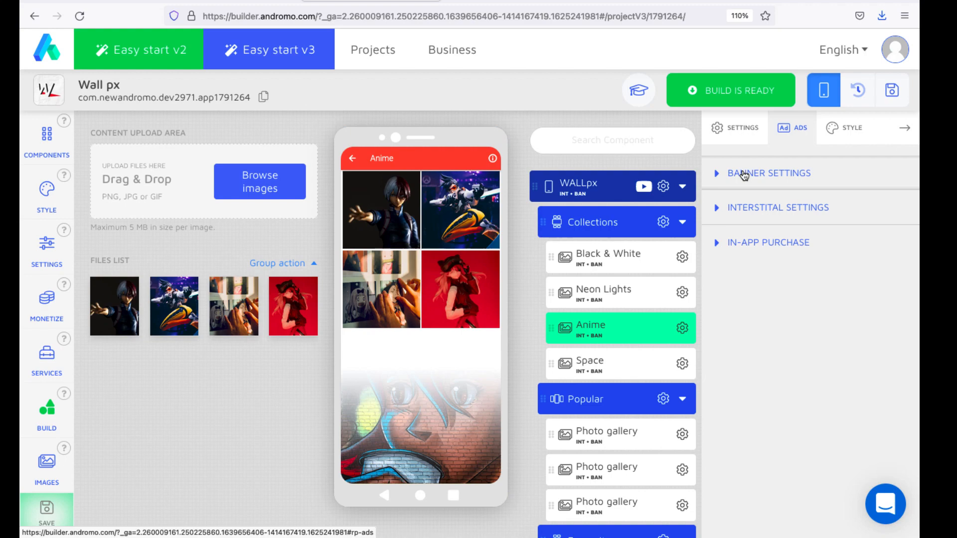
click(777, 207)
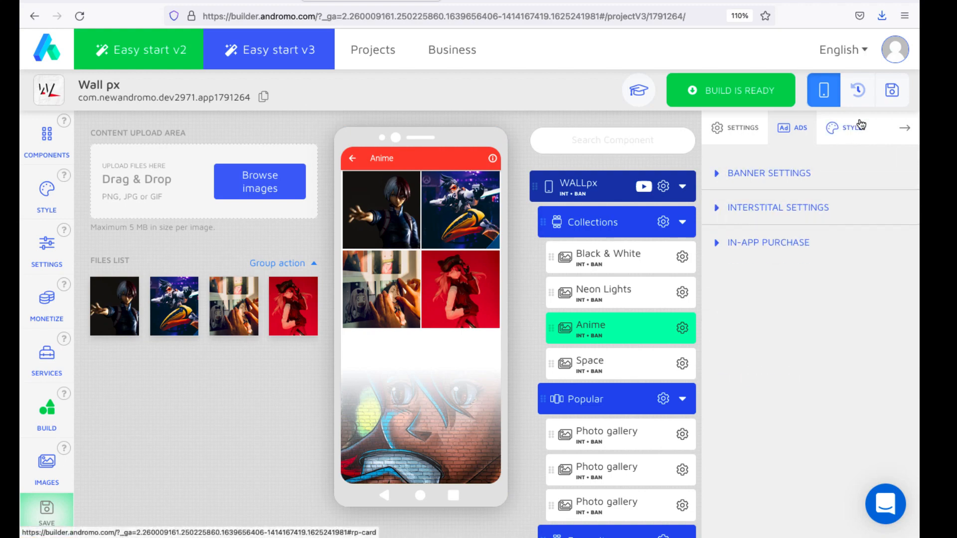
mouse_move(509, 327)
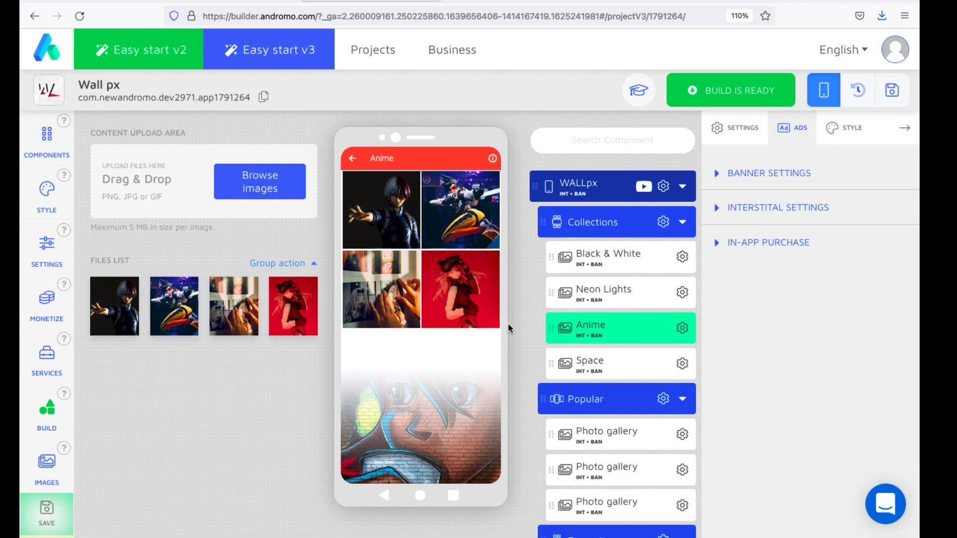
mouse_move(213, 447)
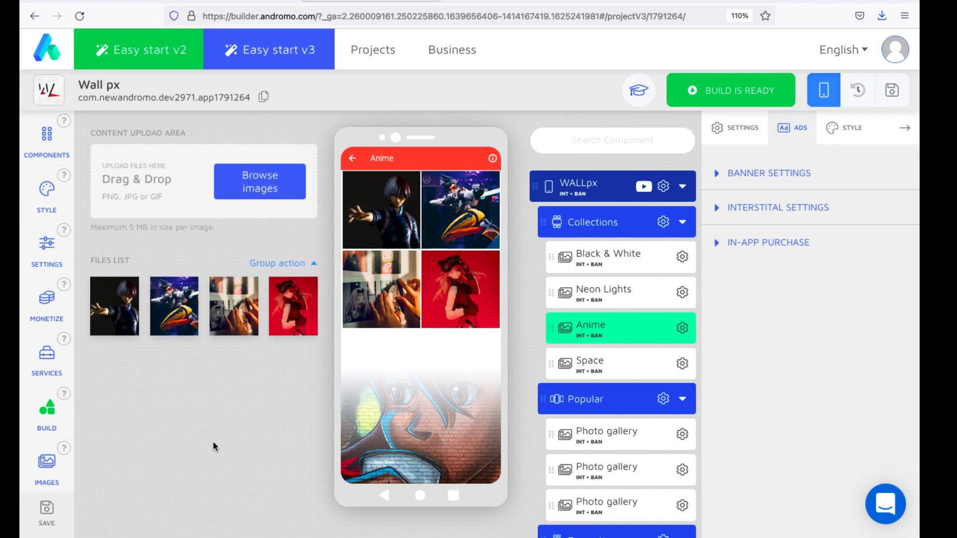
mouse_move(36, 328)
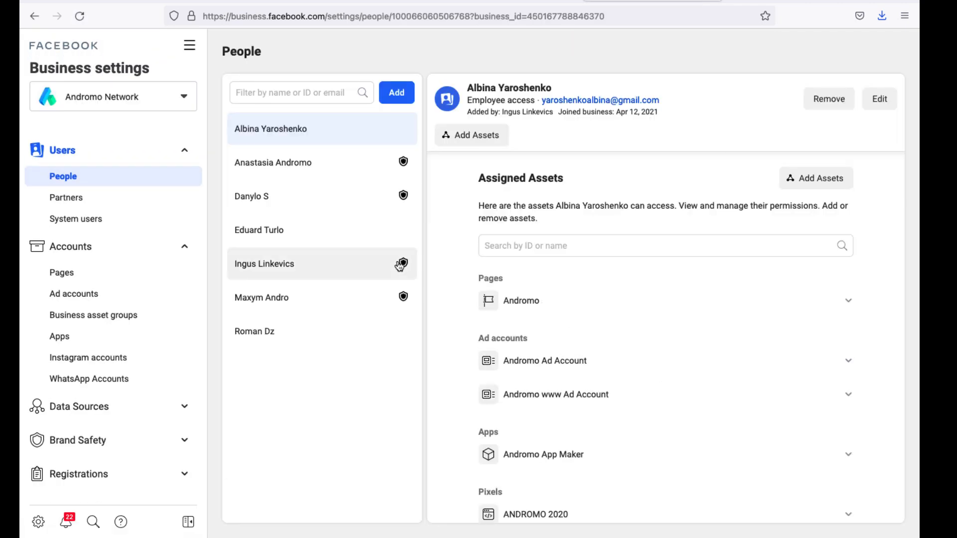
- Go from Business Settings to Monetization Manager via the All tools list
click(189, 45)
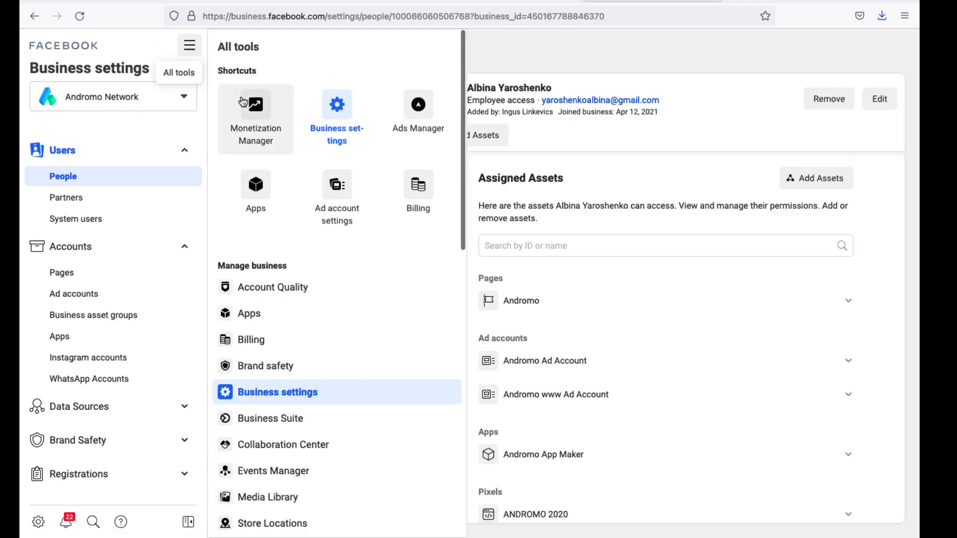
click(255, 104)
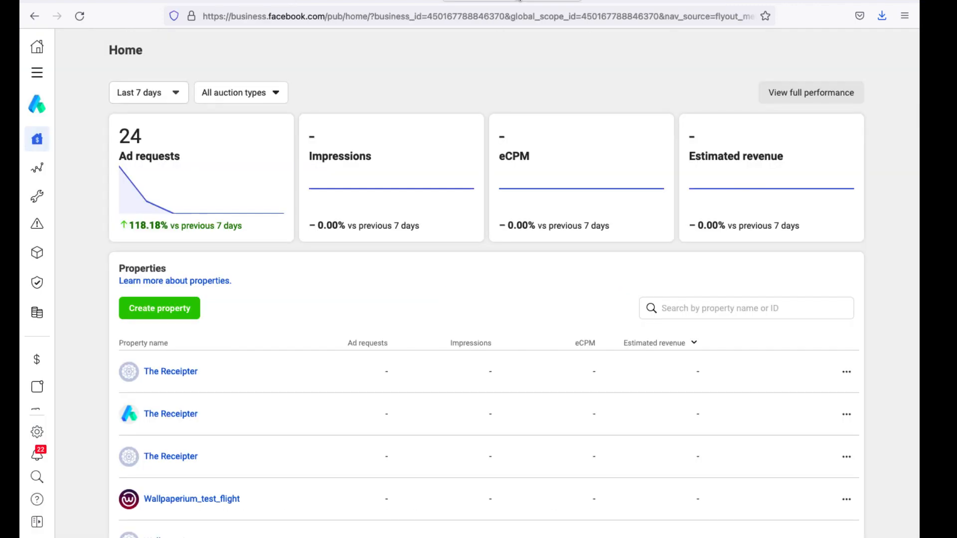
- Abandon creating a 'WallPX' property and open the existing WallPx property's performance overview
click(159, 308)
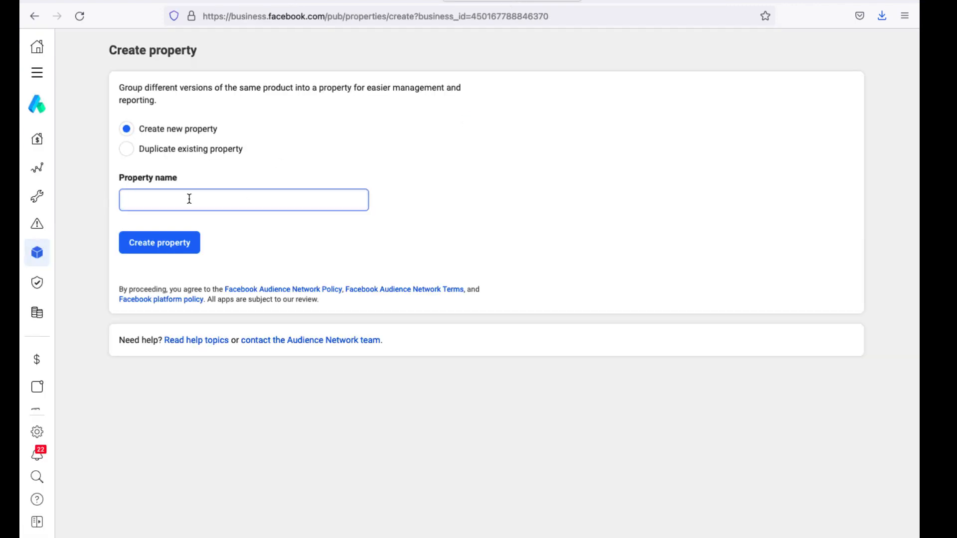
text(WallPX)
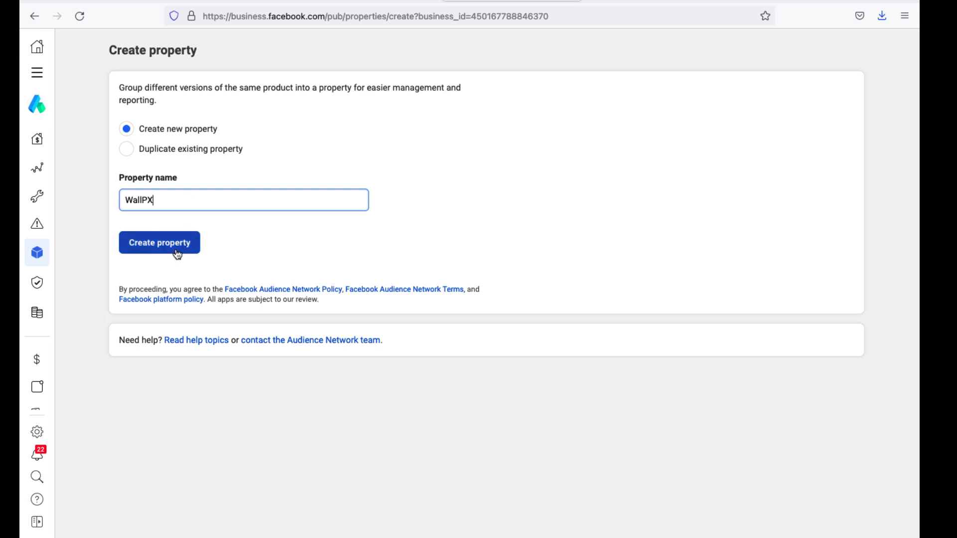
mouse_move(228, 142)
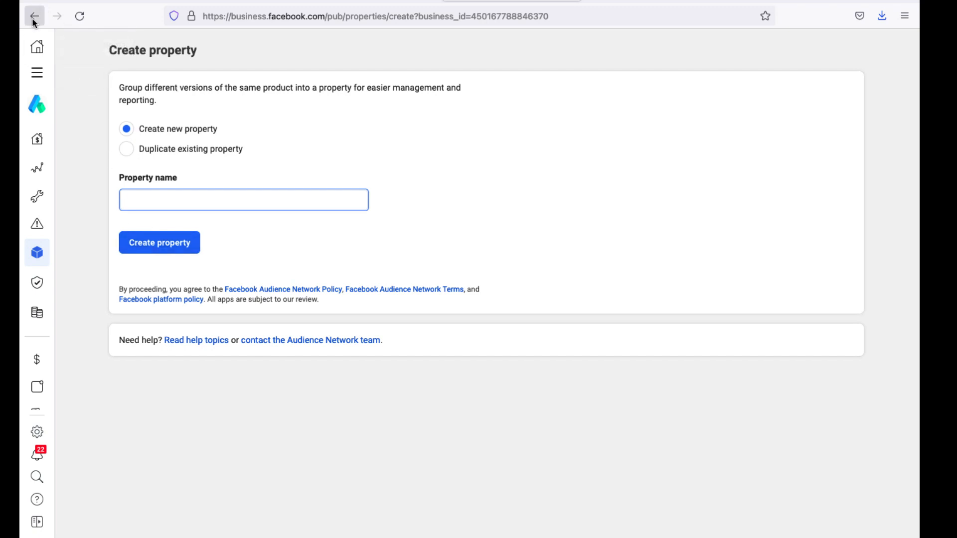
click(34, 16)
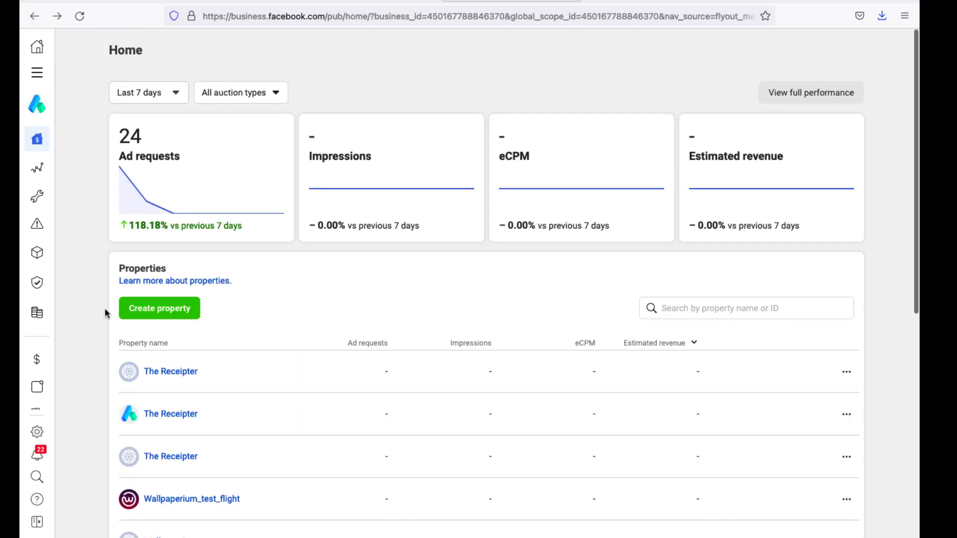
scroll(down, 3)
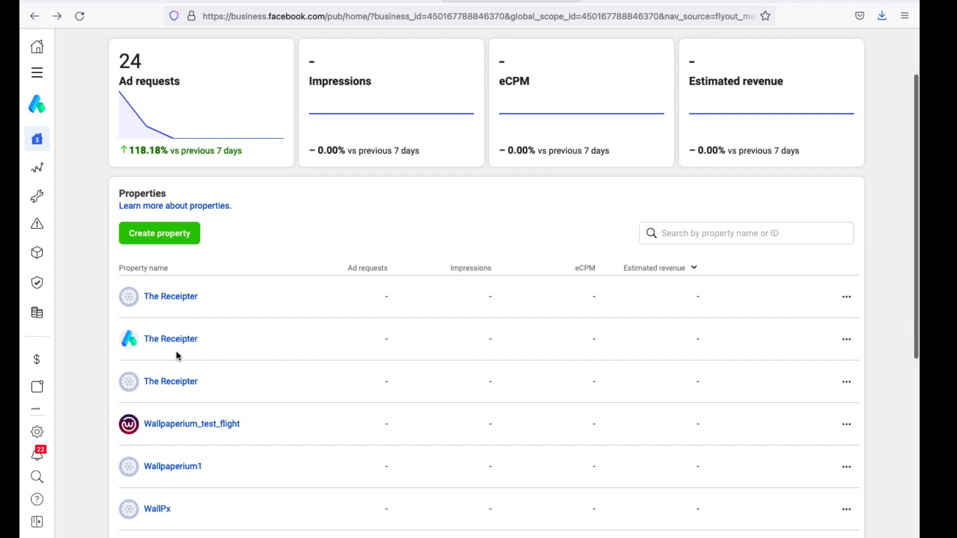
click(158, 508)
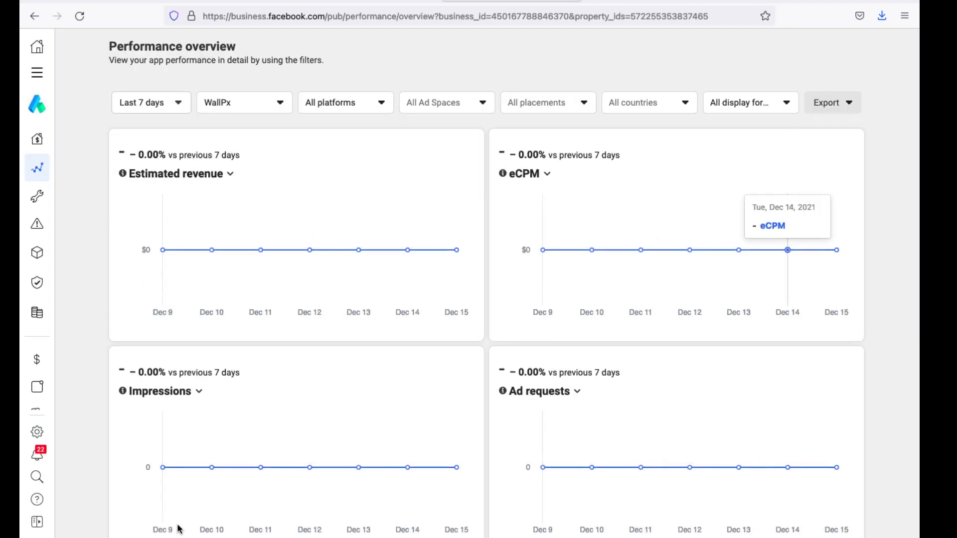
mouse_move(37, 196)
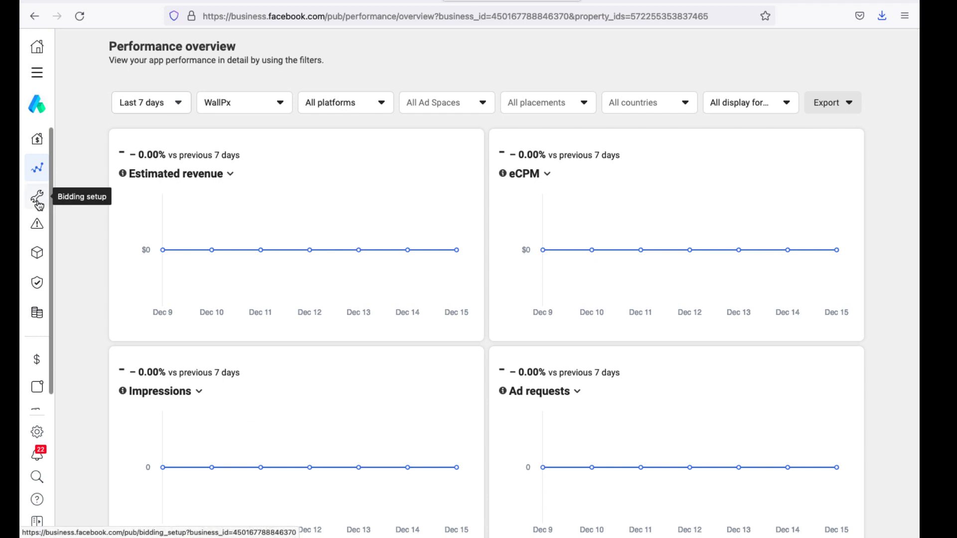
- In Bidding setup choose MoPub mediation and WallPx • Android, naming the API token 'FB I'
click(37, 200)
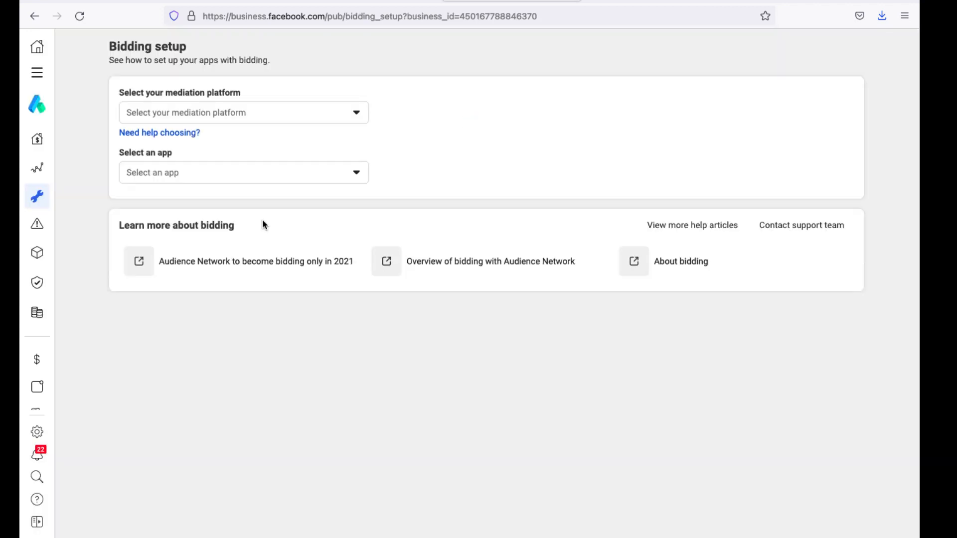
click(243, 113)
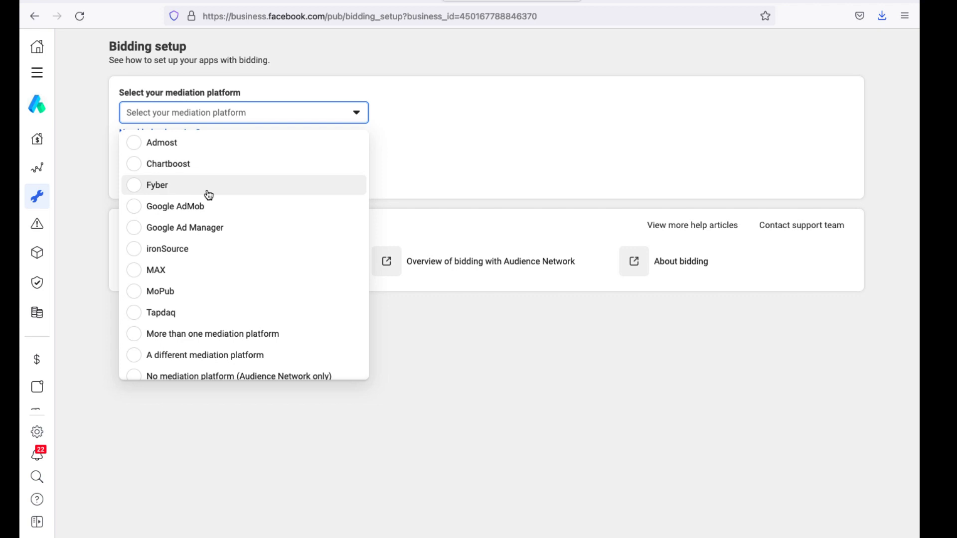
click(159, 290)
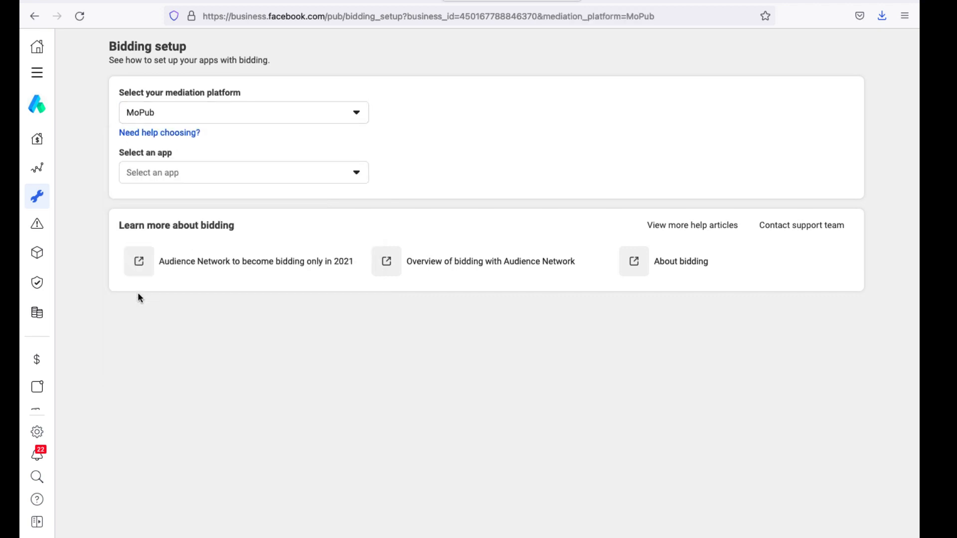
click(243, 172)
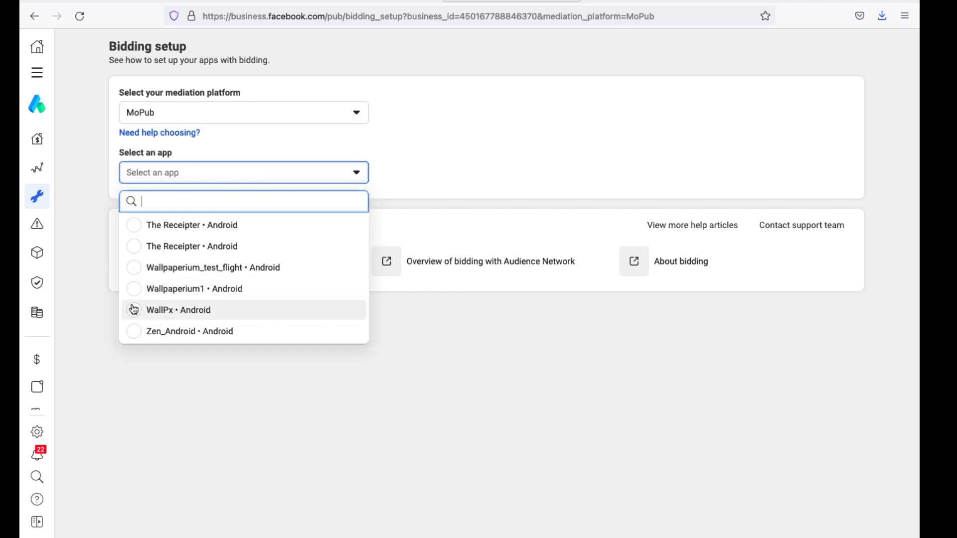
click(177, 310)
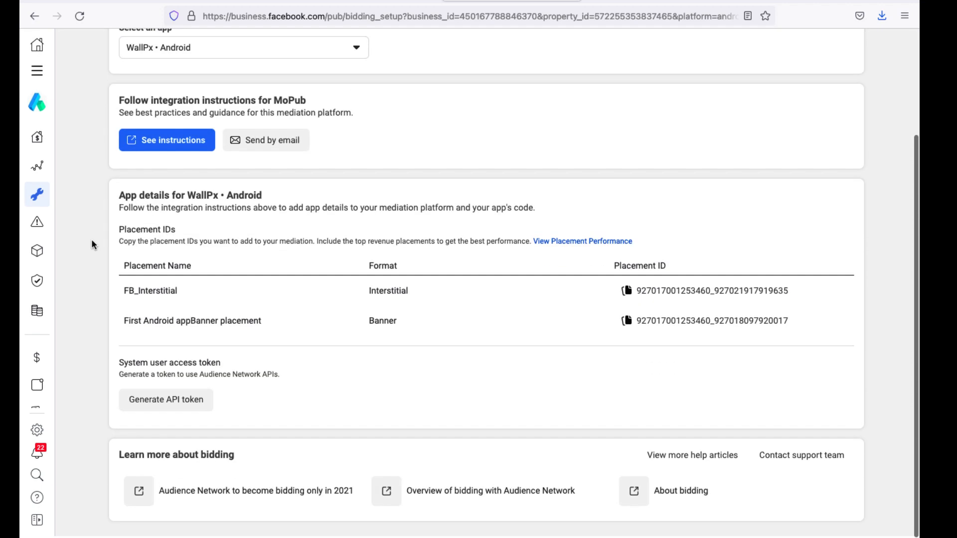
mouse_move(646, 299)
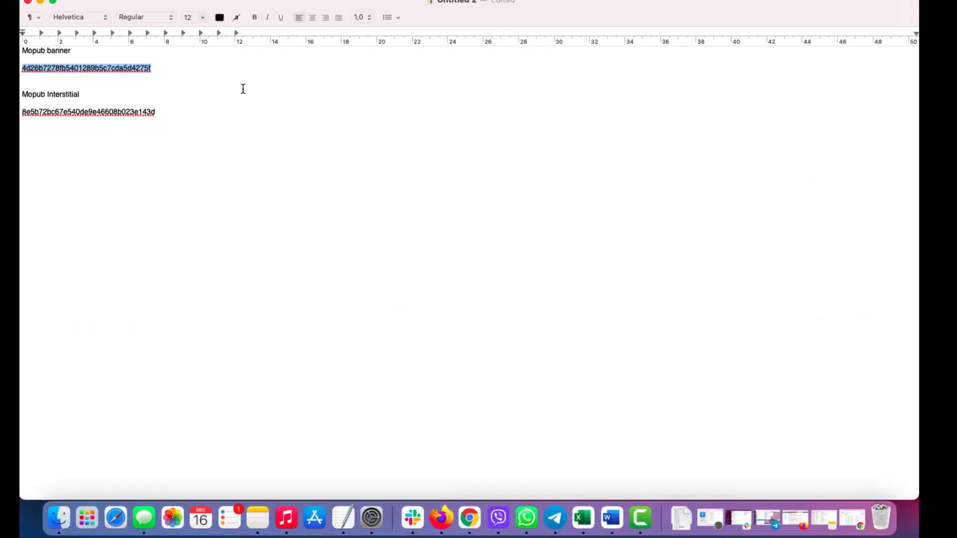
text(FB I)
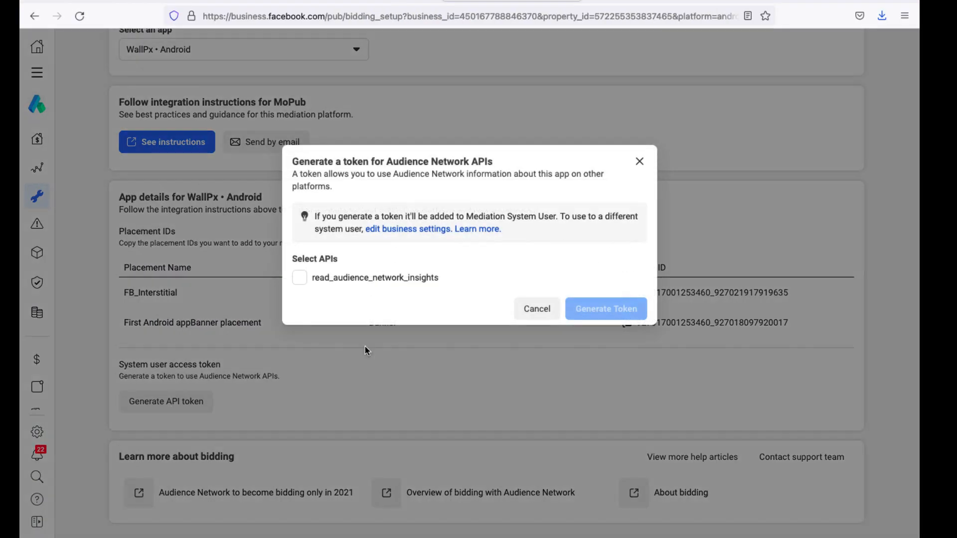
- Generate an API token with read_audience_network_insights access and close the token dialog
click(299, 278)
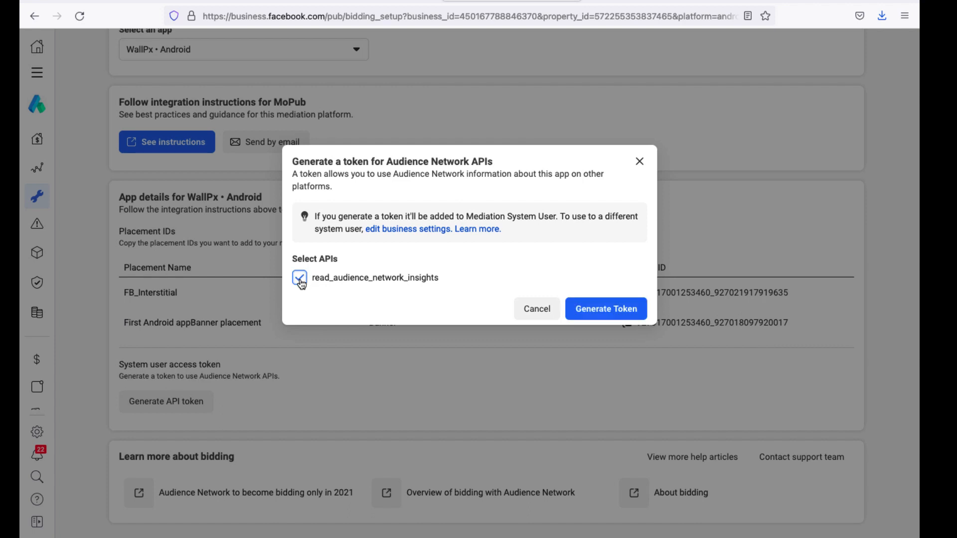
click(605, 308)
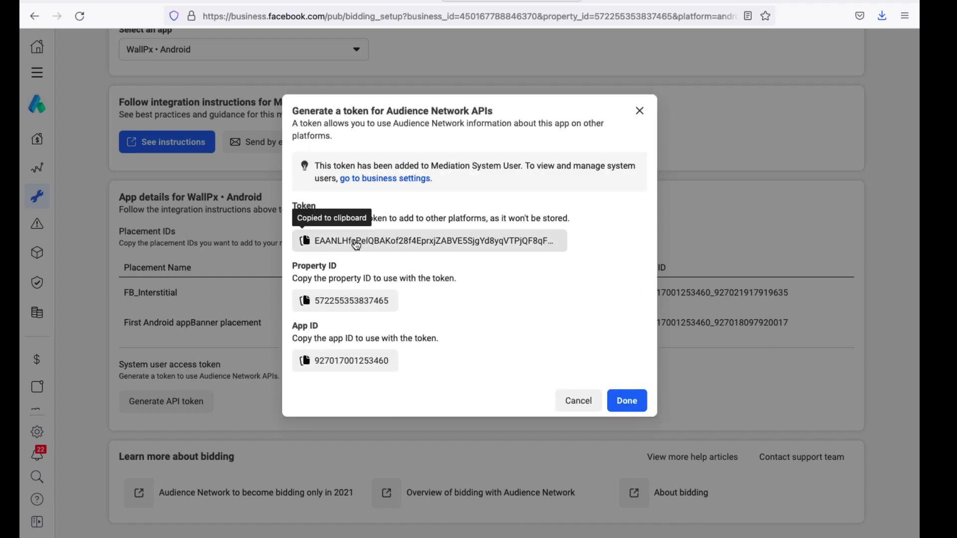
click(625, 401)
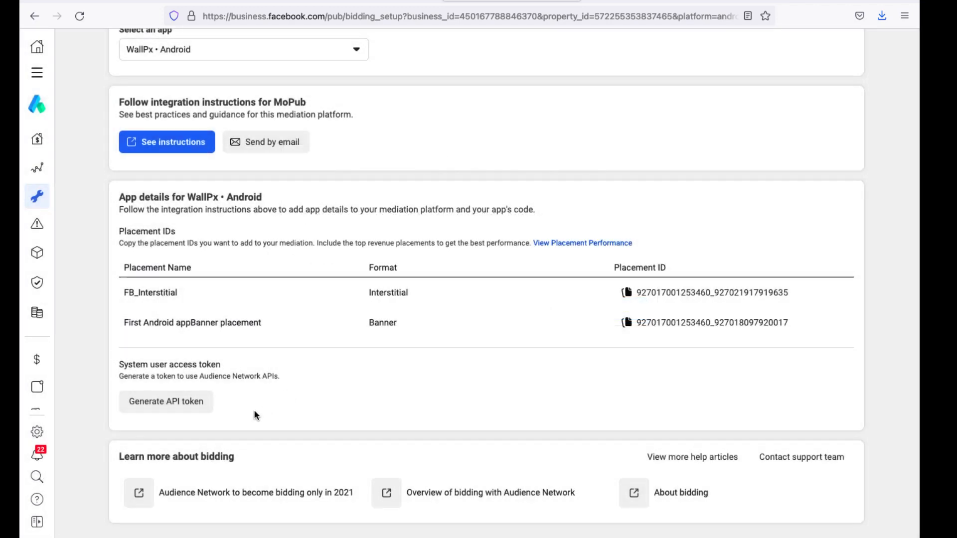
scroll(up, 3)
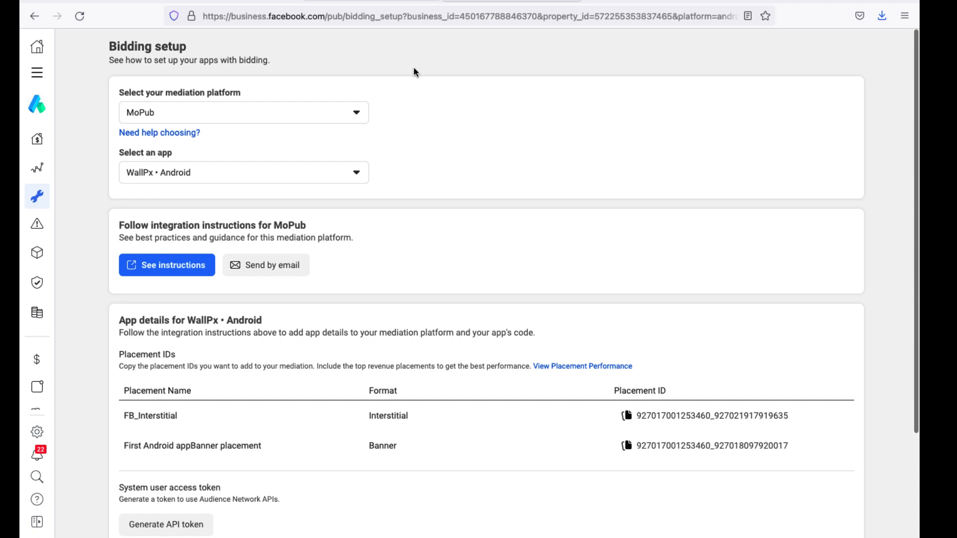
mouse_move(298, 254)
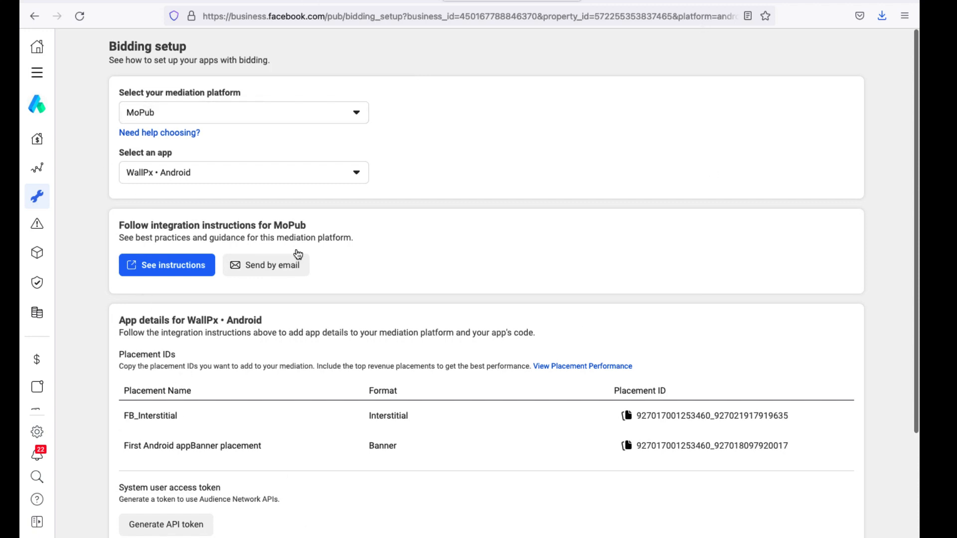
- In MoPub's WallPx app, start enabling advanced bidding on the Banner_Mopub ad unit
click(166, 265)
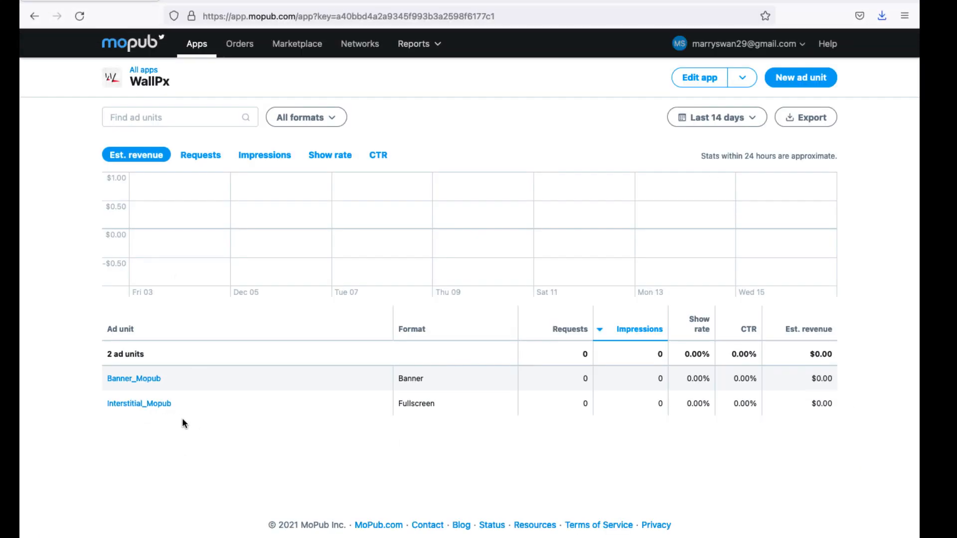
click(134, 379)
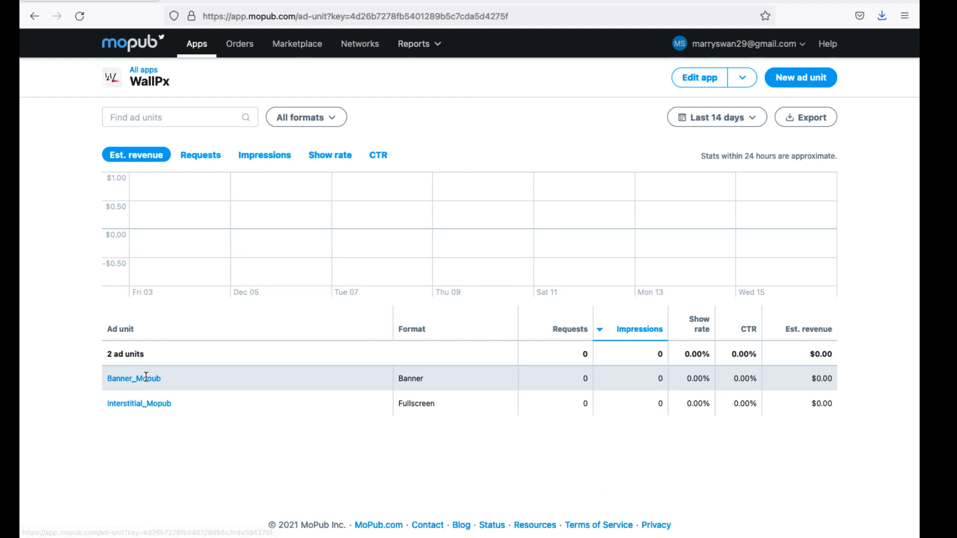
click(134, 378)
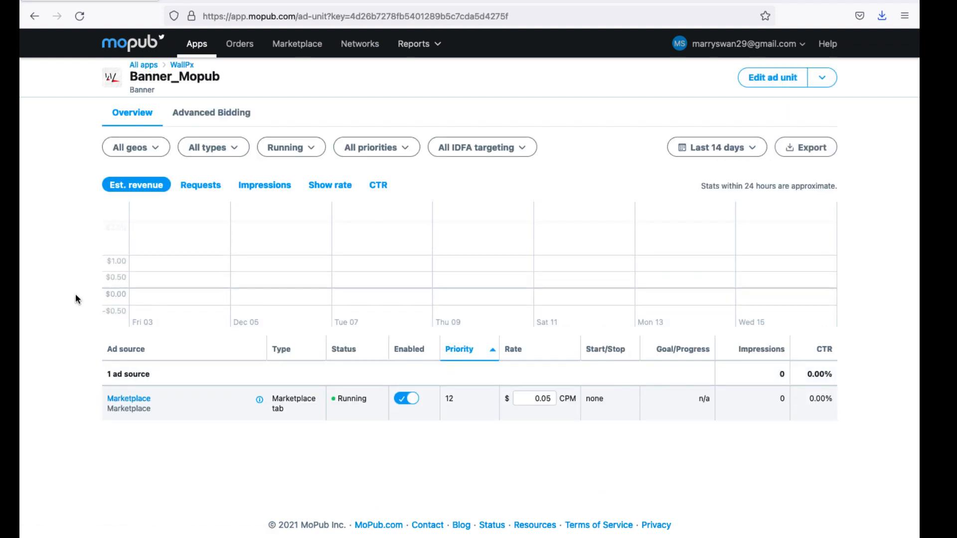
click(211, 113)
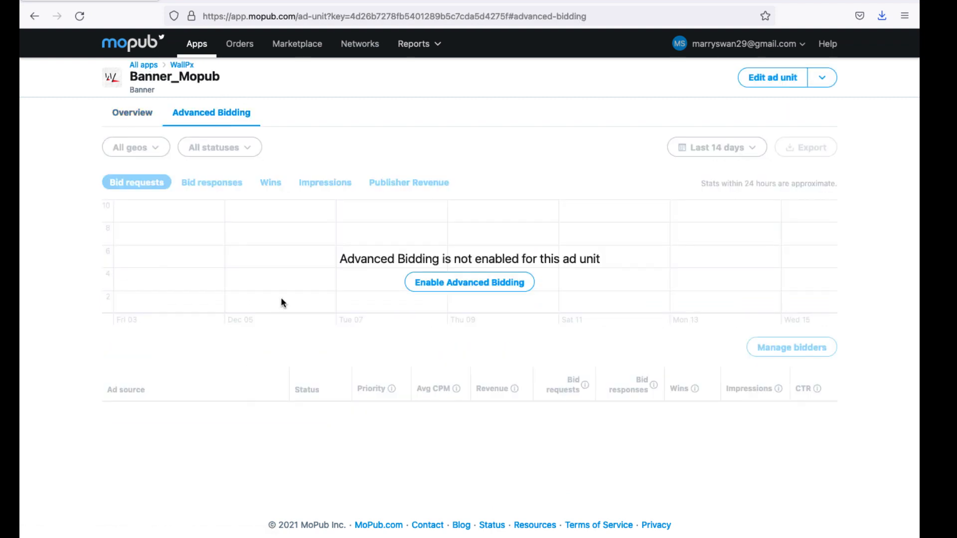
click(790, 347)
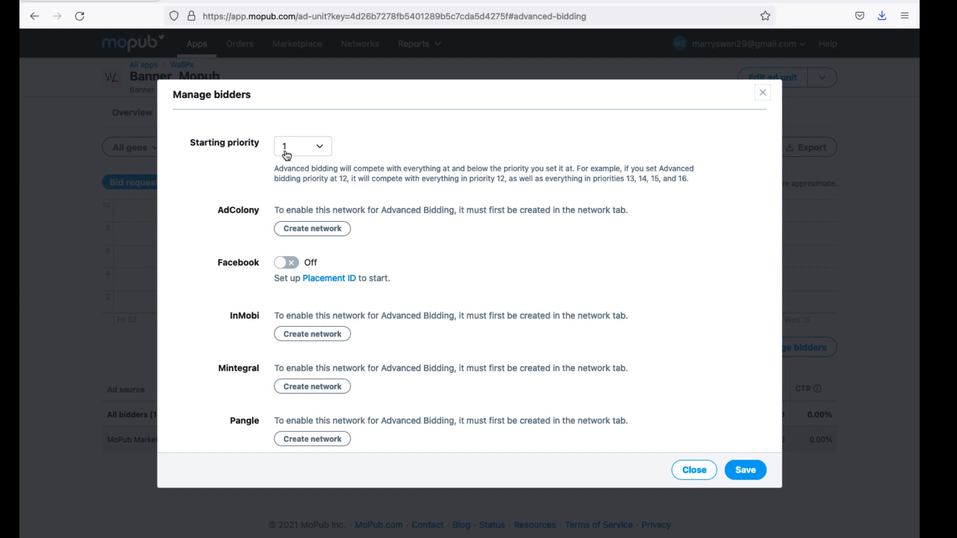
mouse_move(295, 253)
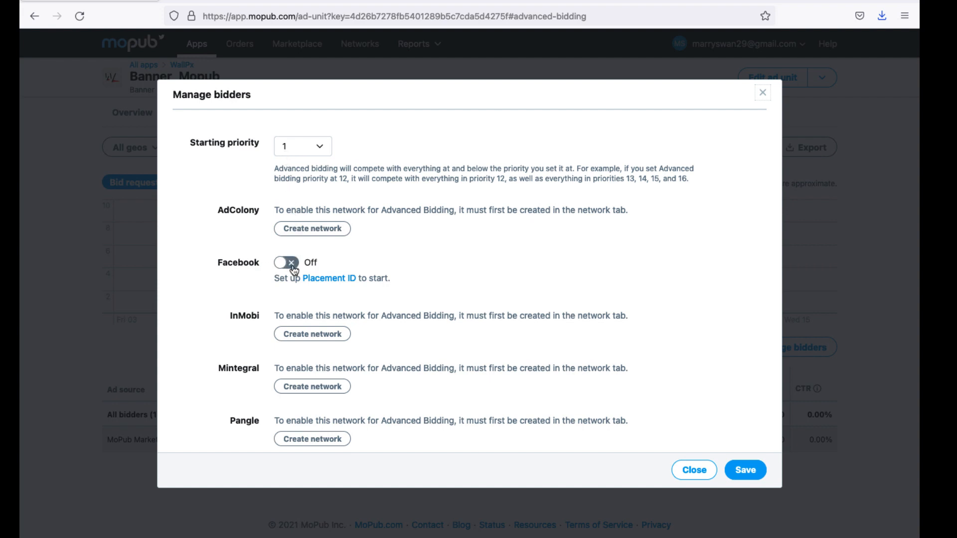
click(287, 262)
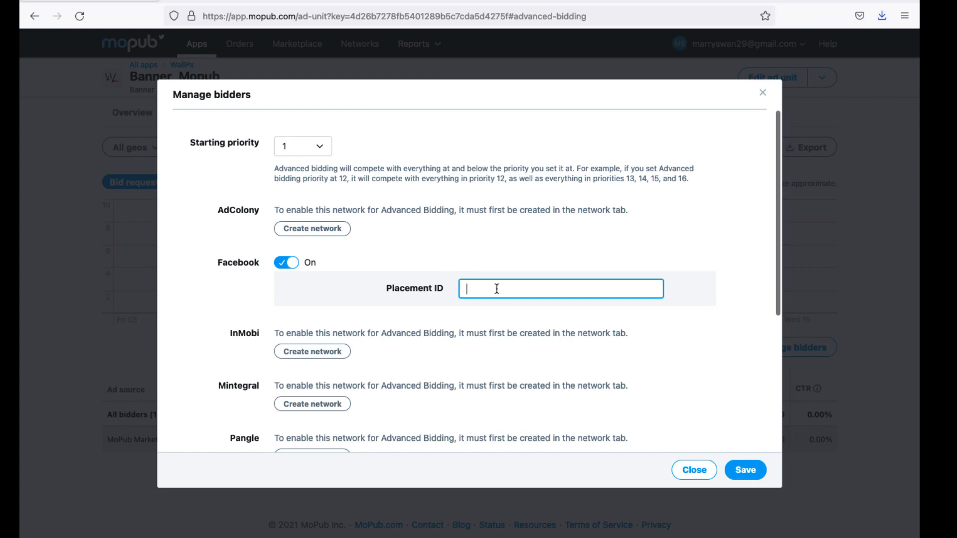
click(743, 469)
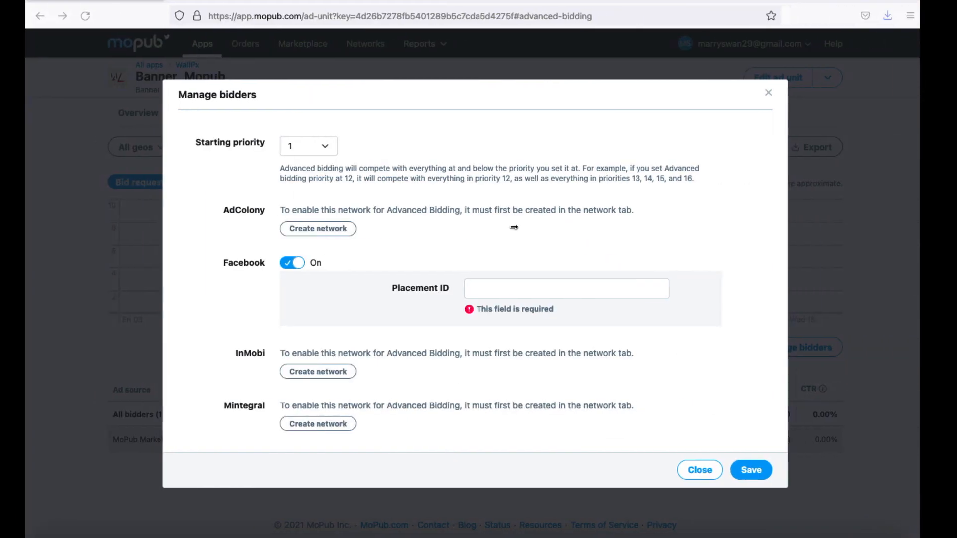
text(927017001253460_927018097920017)
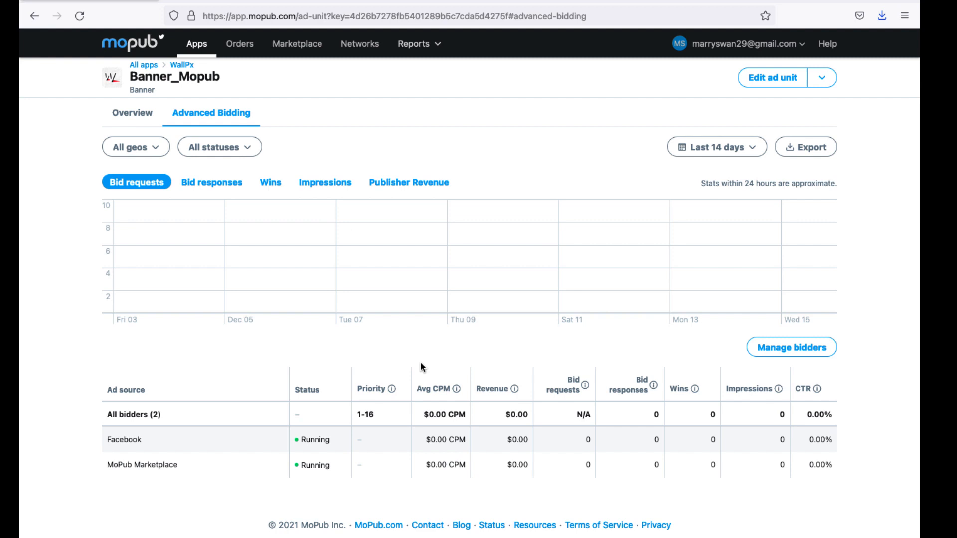
click(131, 112)
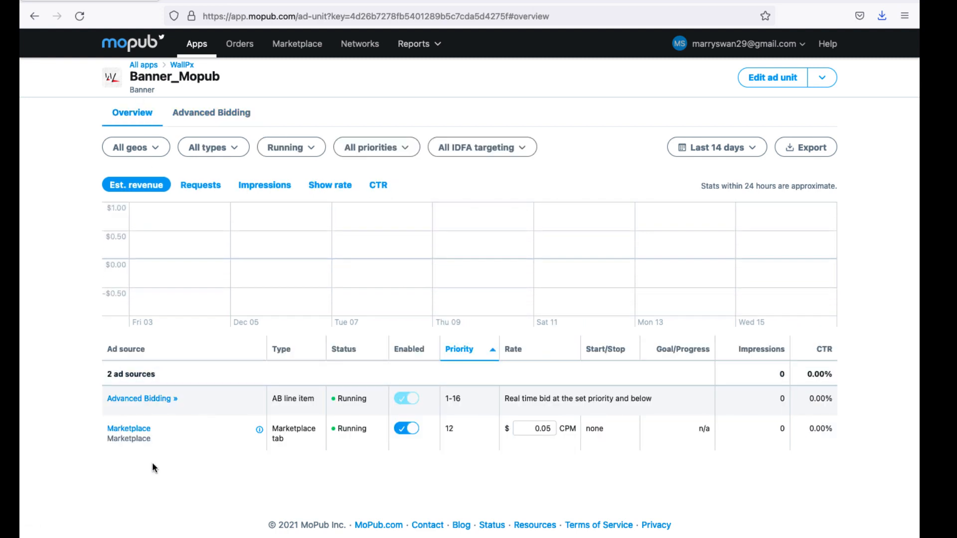
mouse_move(132, 43)
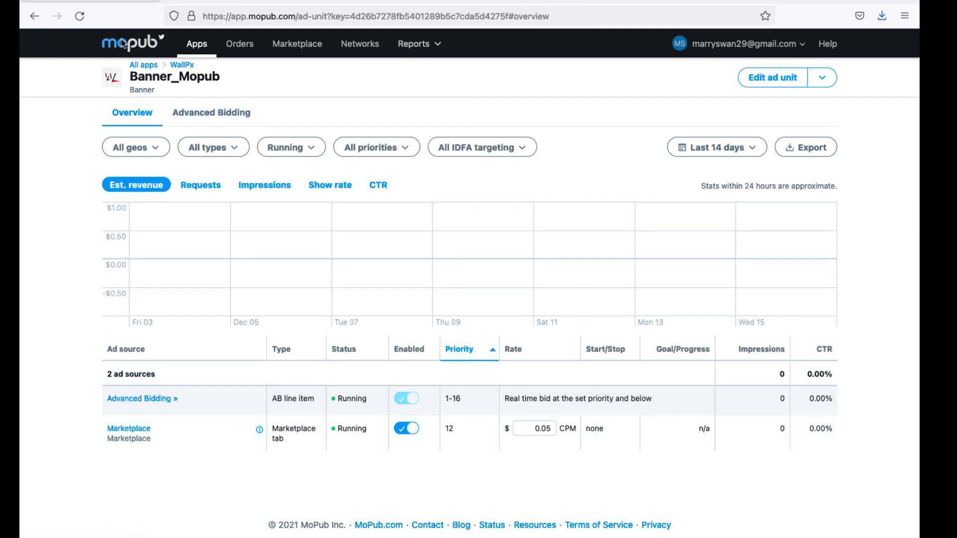
mouse_move(470, 401)
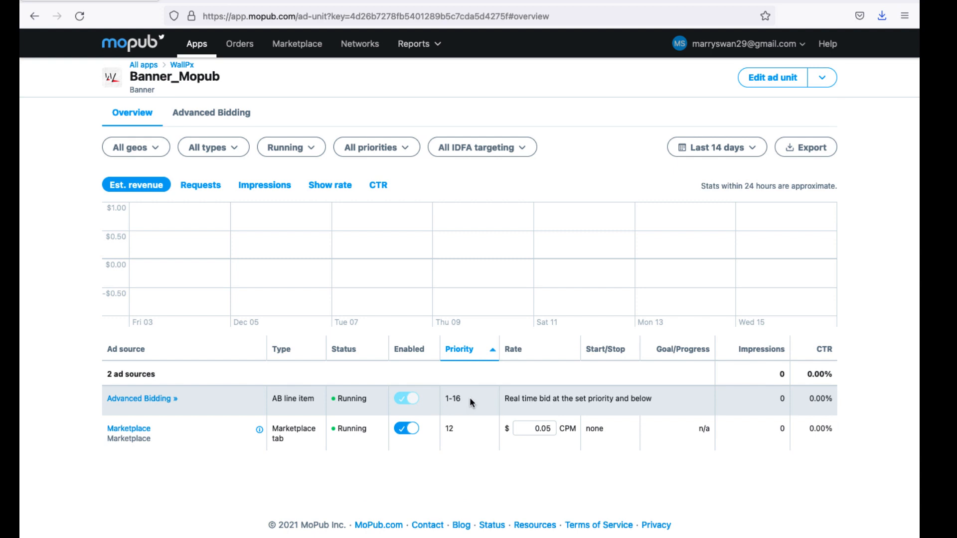
mouse_move(450, 435)
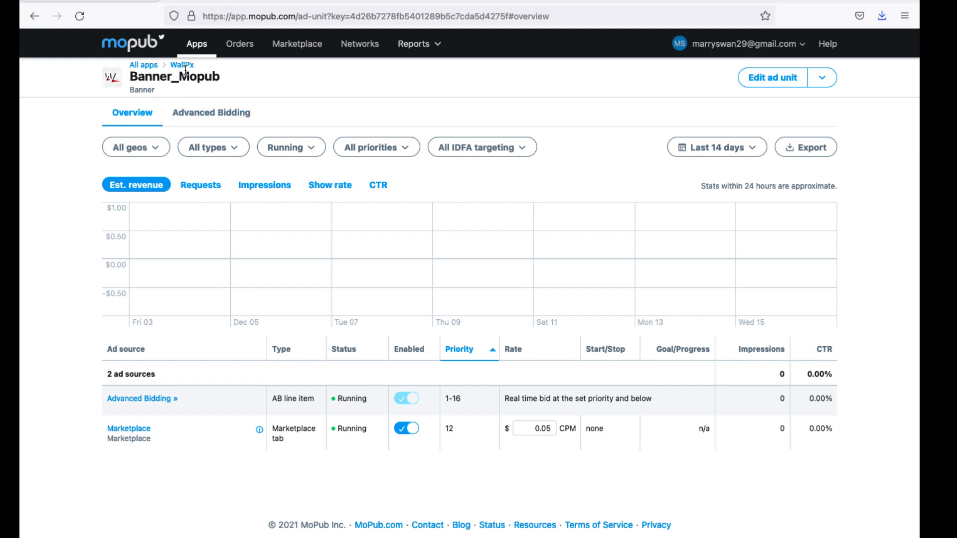
- Enable advanced bidding with Facebook as bidder on Interstitial_Mopub and save
click(182, 66)
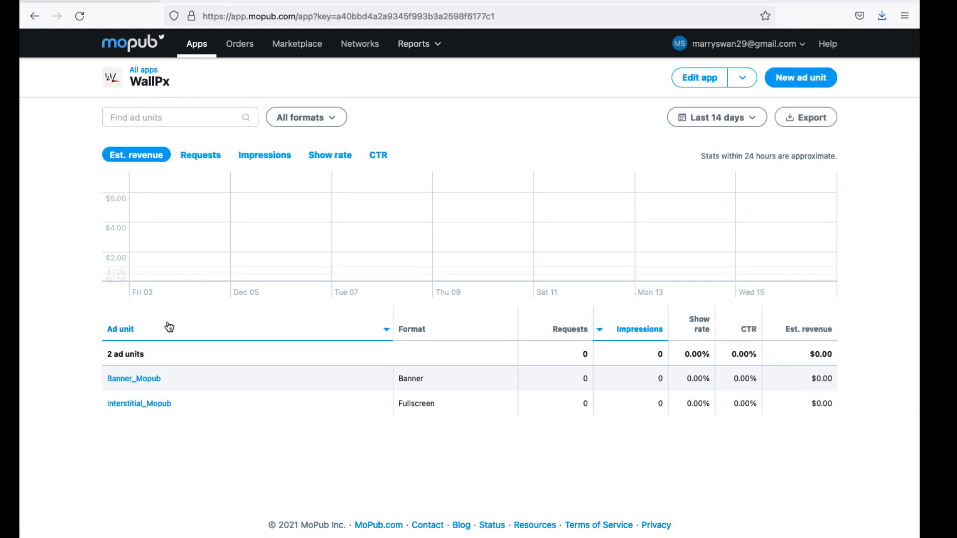
click(139, 403)
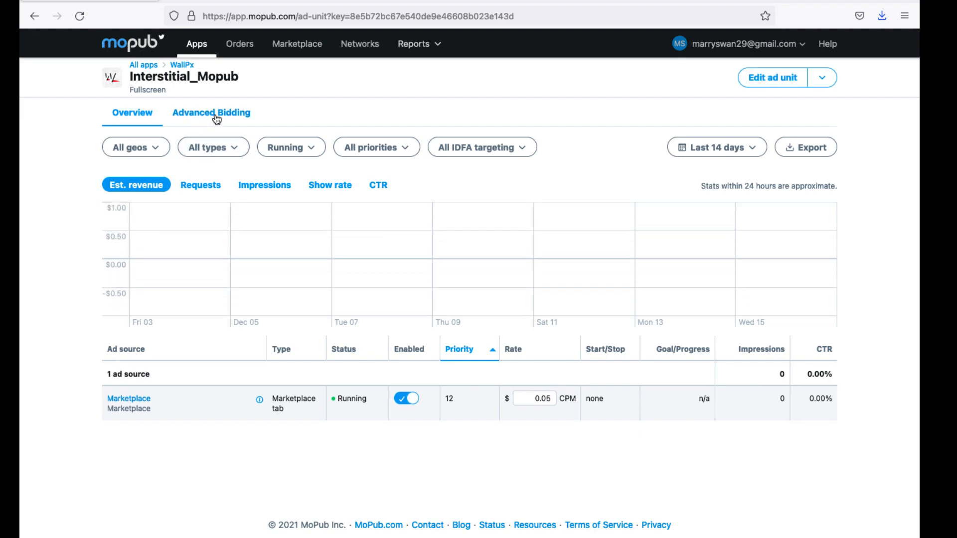
click(211, 112)
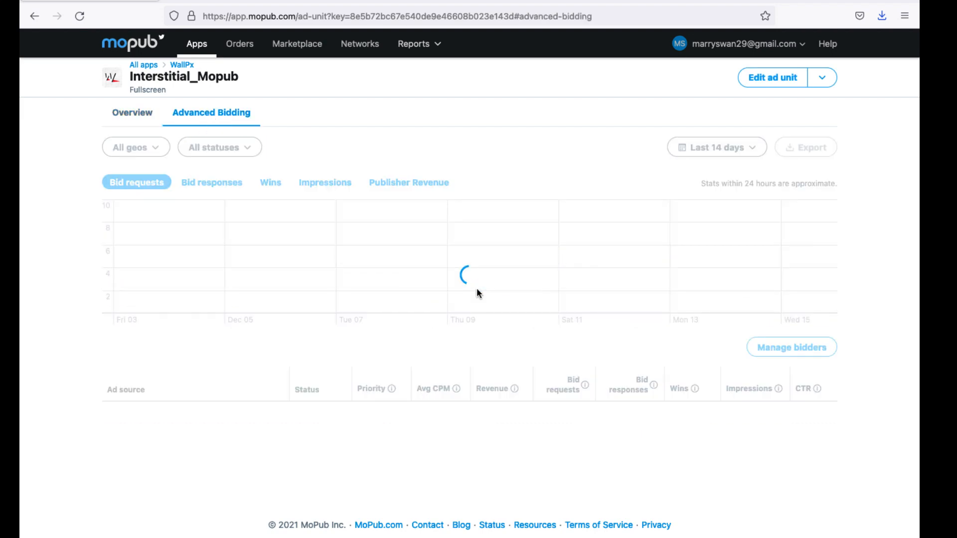
click(790, 347)
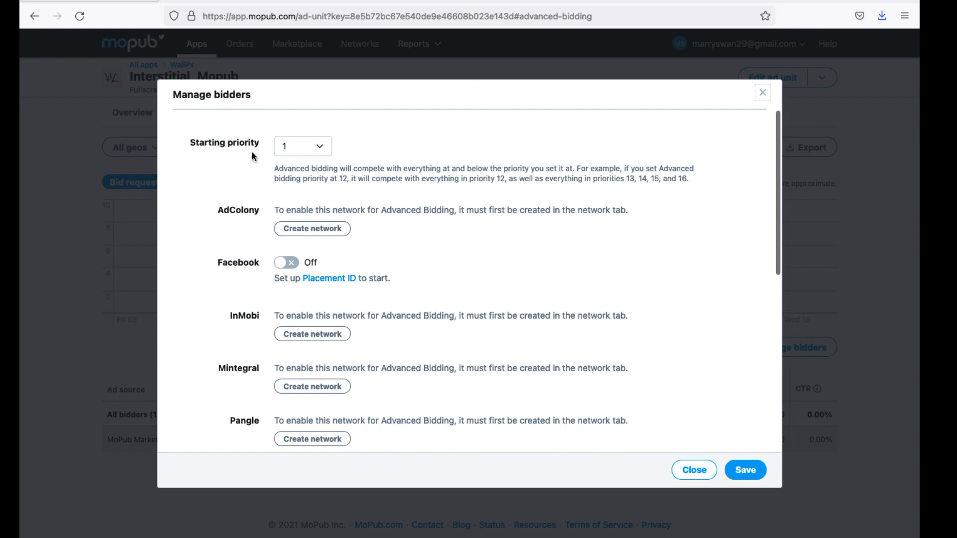
mouse_move(282, 199)
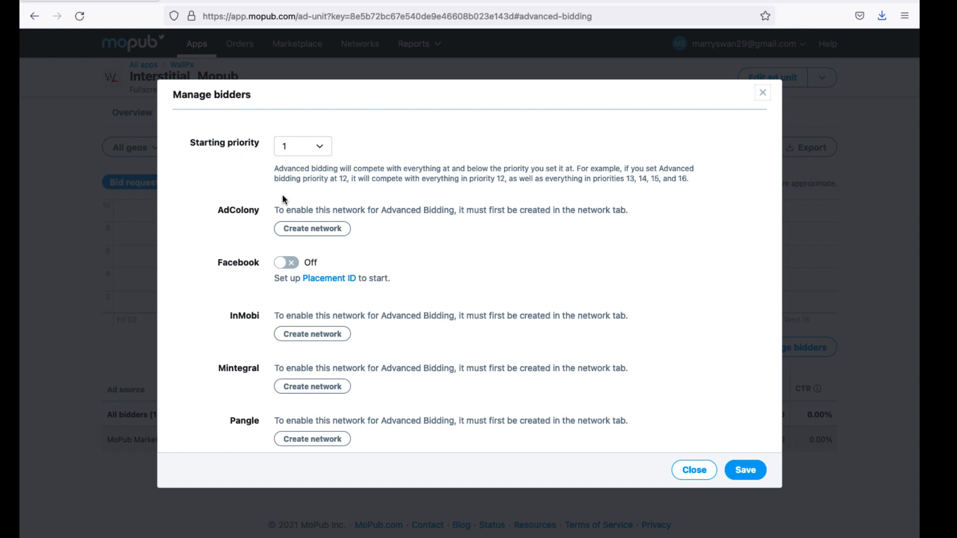
click(286, 262)
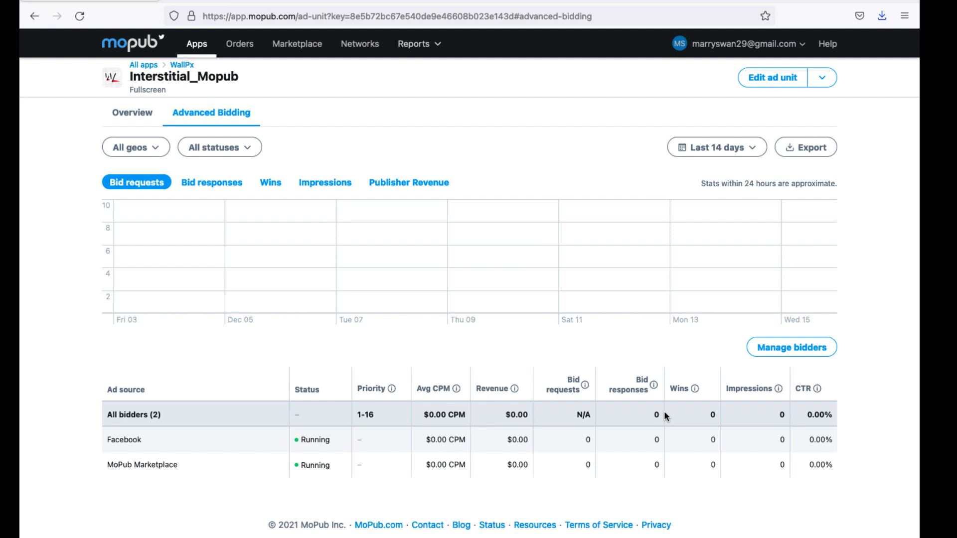
mouse_move(174, 108)
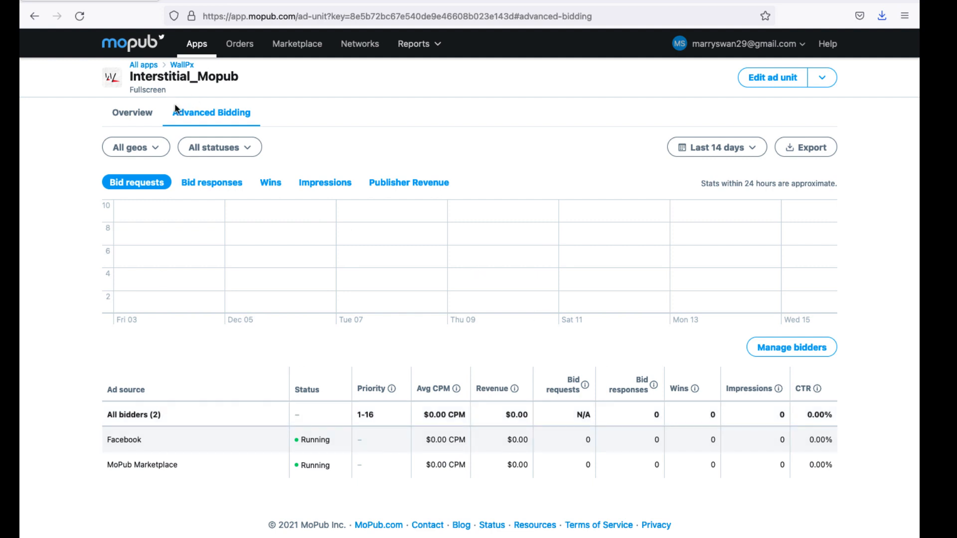
click(132, 112)
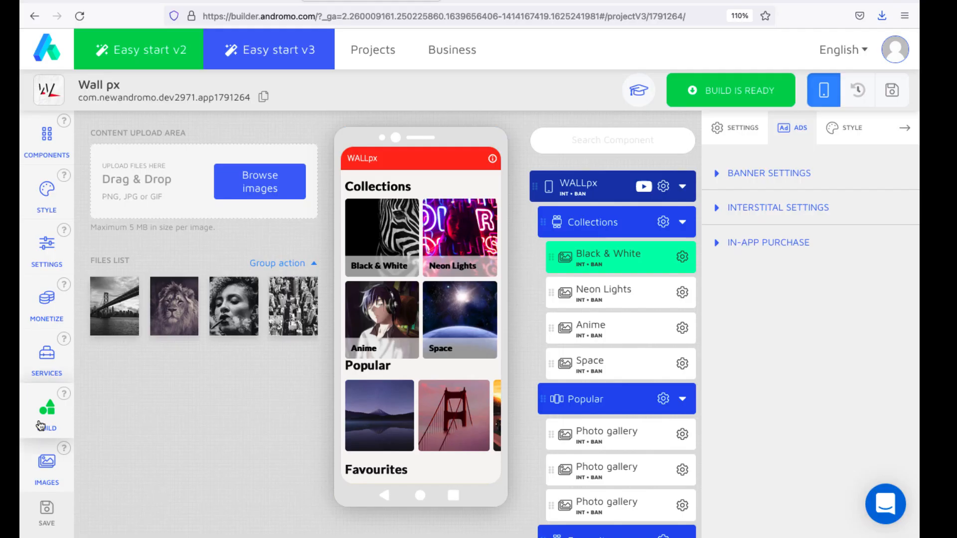
mouse_move(186, 498)
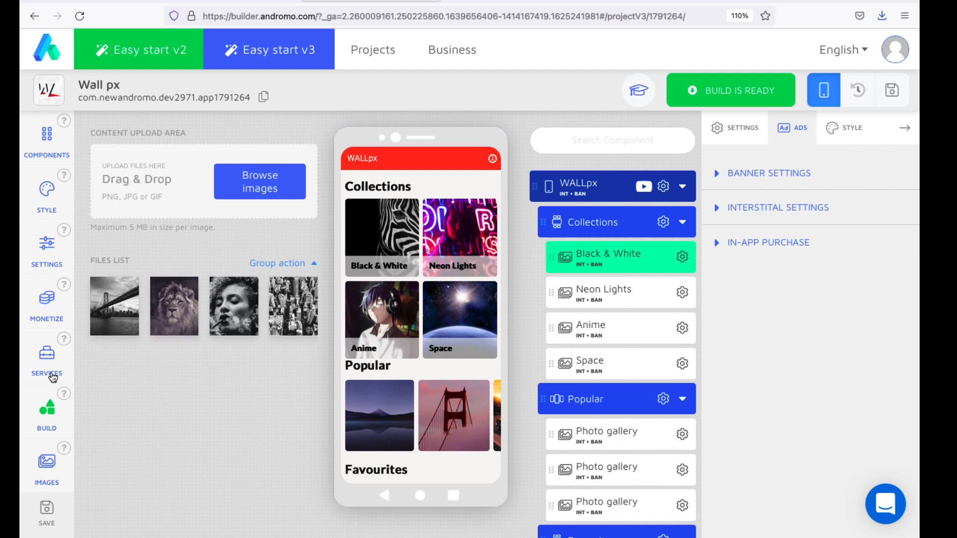
- Check Andromo's MoPub Android ad unit IDs and Facebook bidding under Monetize, then go to Build
click(47, 296)
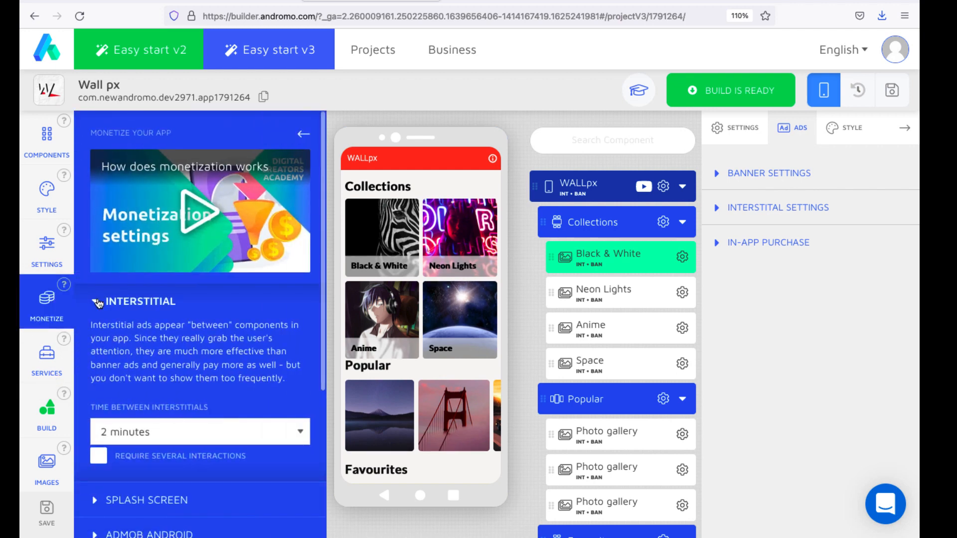
scroll(down, 3)
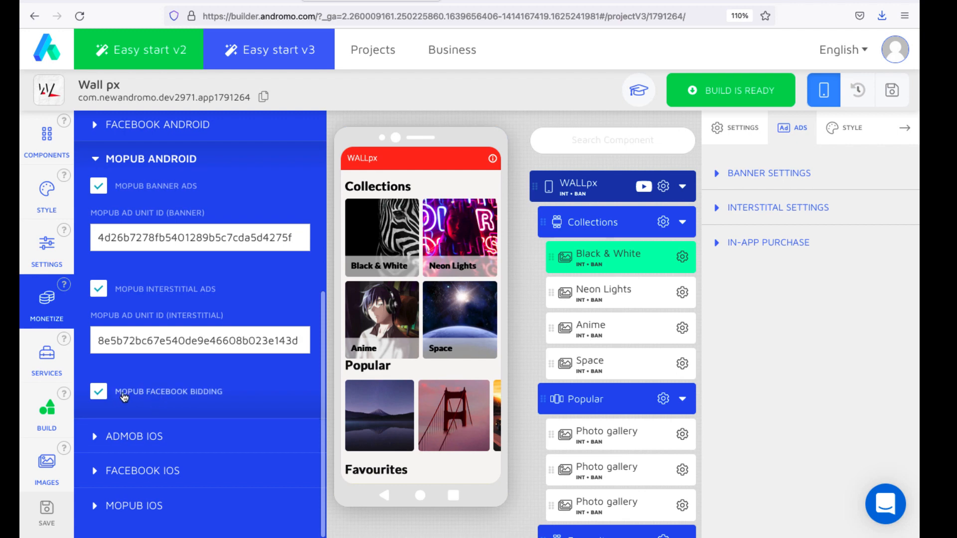
scroll(up, 3)
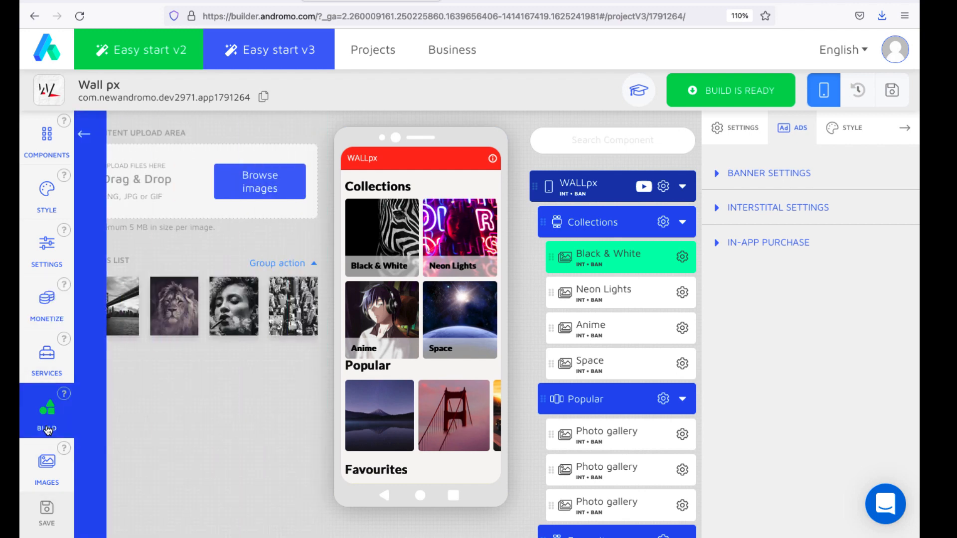
click(47, 409)
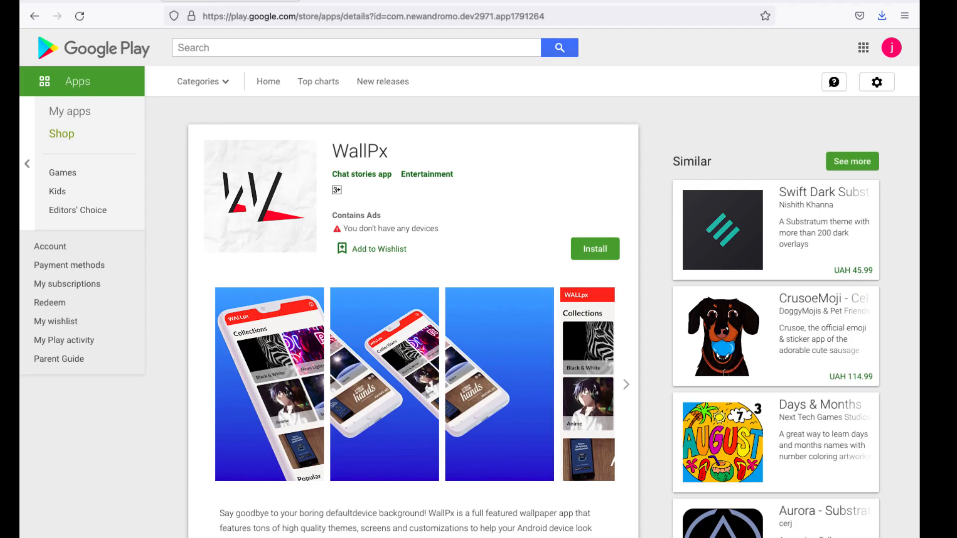
mouse_move(327, 254)
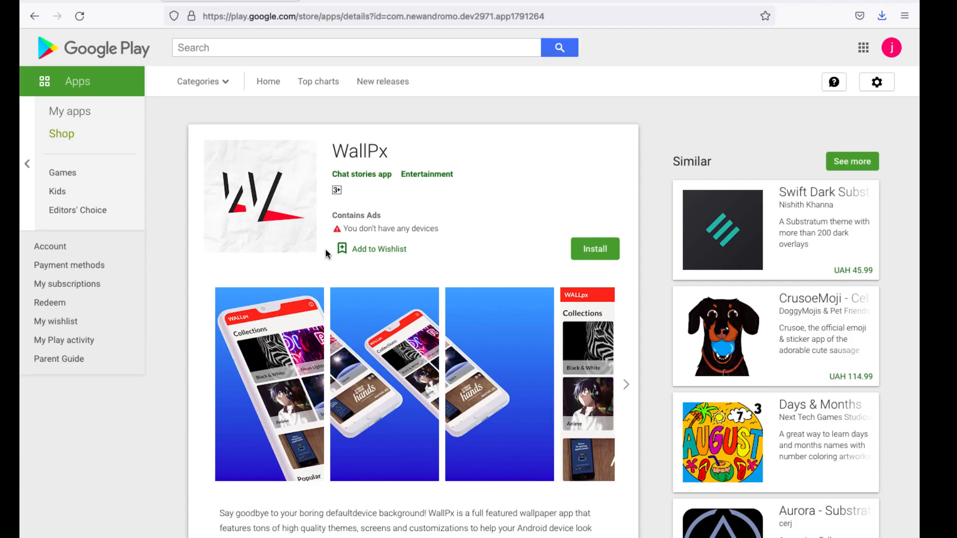
mouse_move(322, 270)
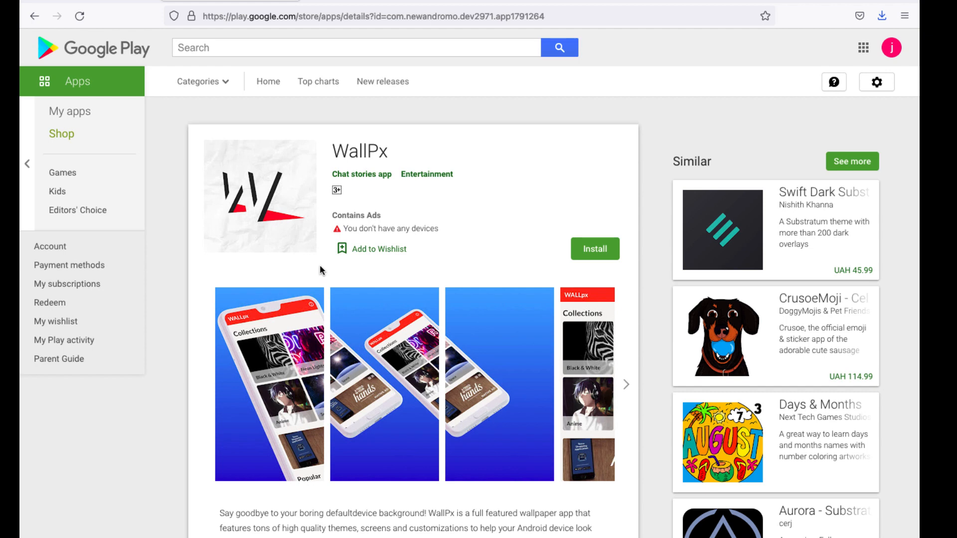
mouse_move(343, 410)
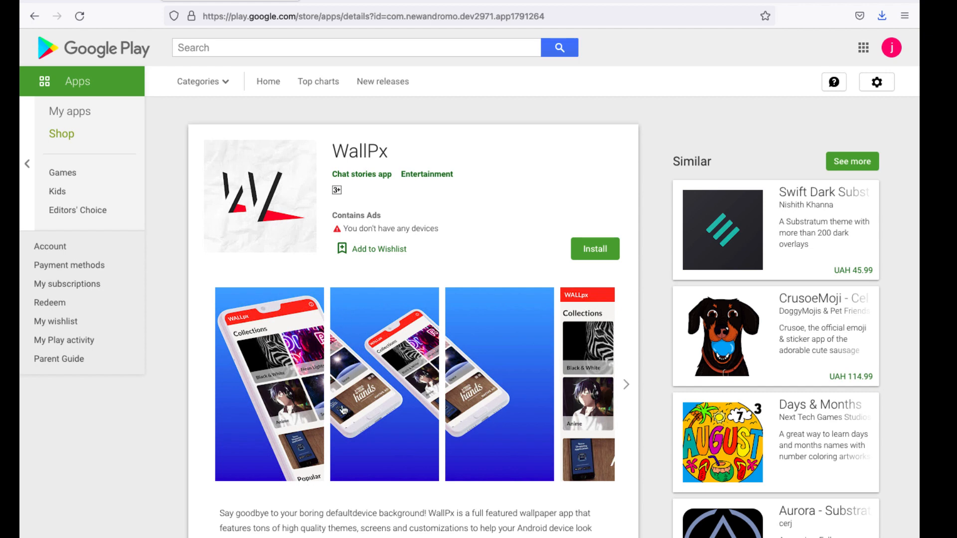